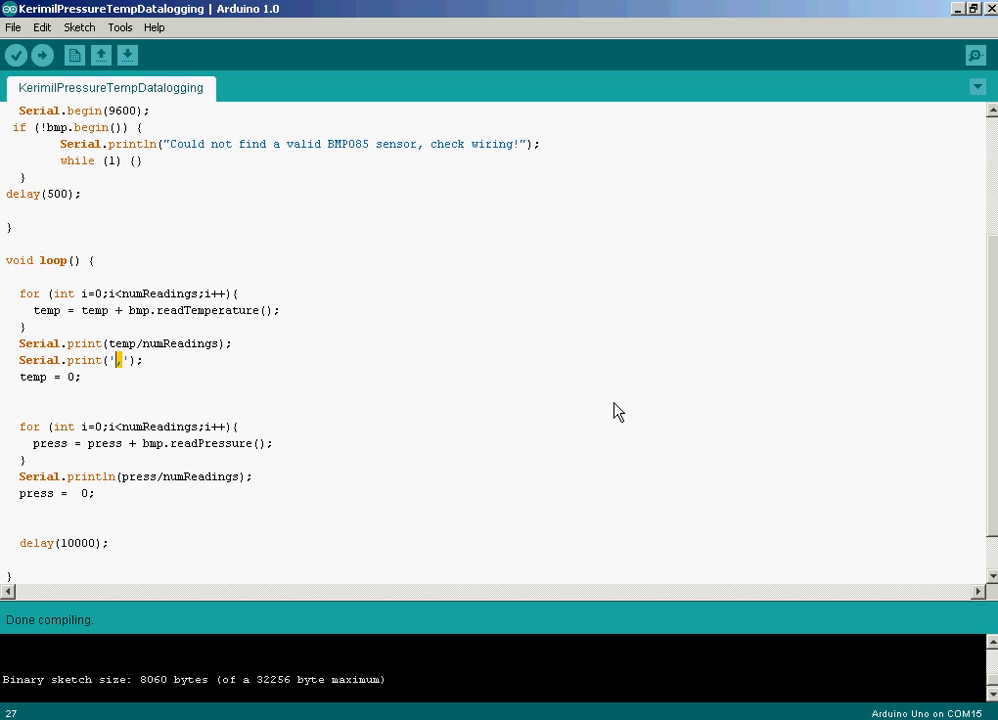
{"action": "mouse_move", "coordinate": [348, 698]}
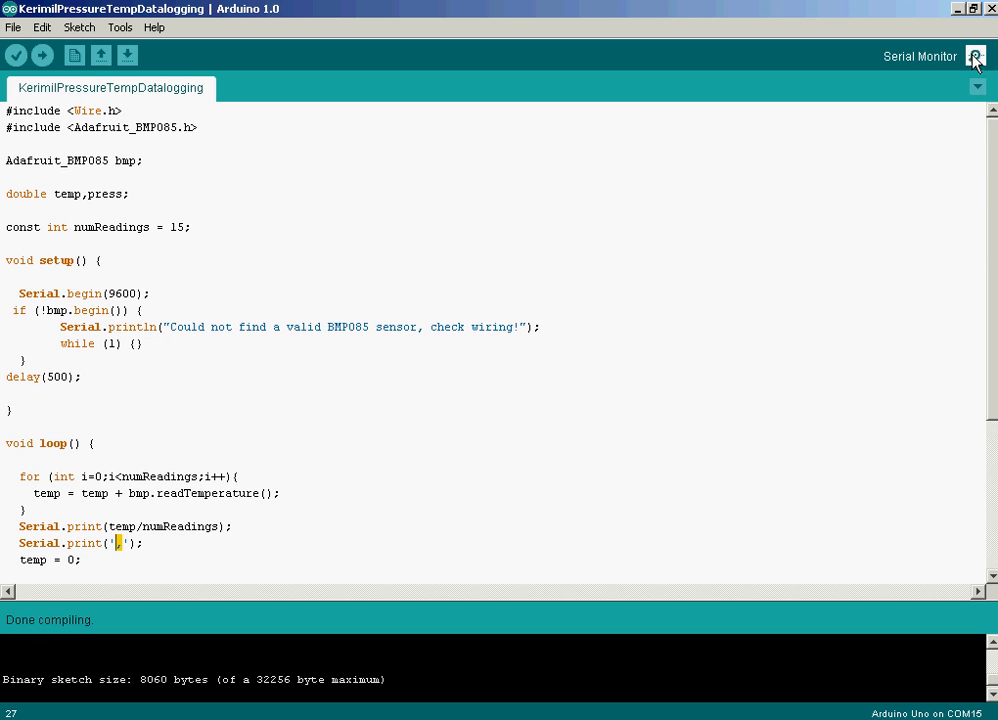
{"action": "mouse_move", "coordinate": [5, 285]}
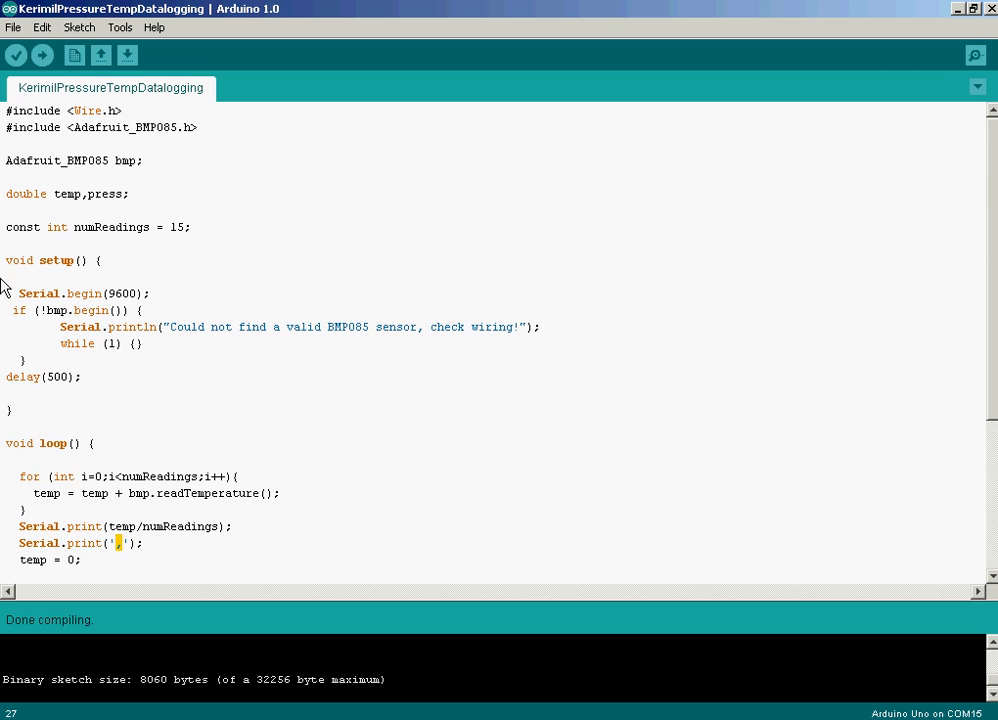
{"action": "mouse_move", "coordinate": [598, 380]}
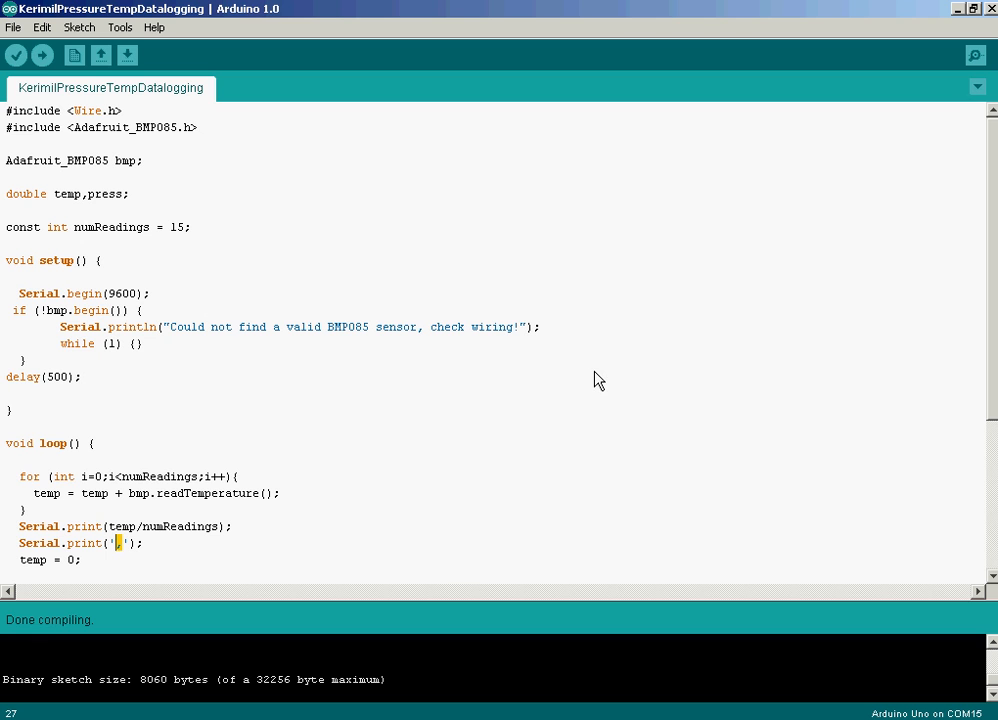
{"action": "mouse_move", "coordinate": [586, 441]}
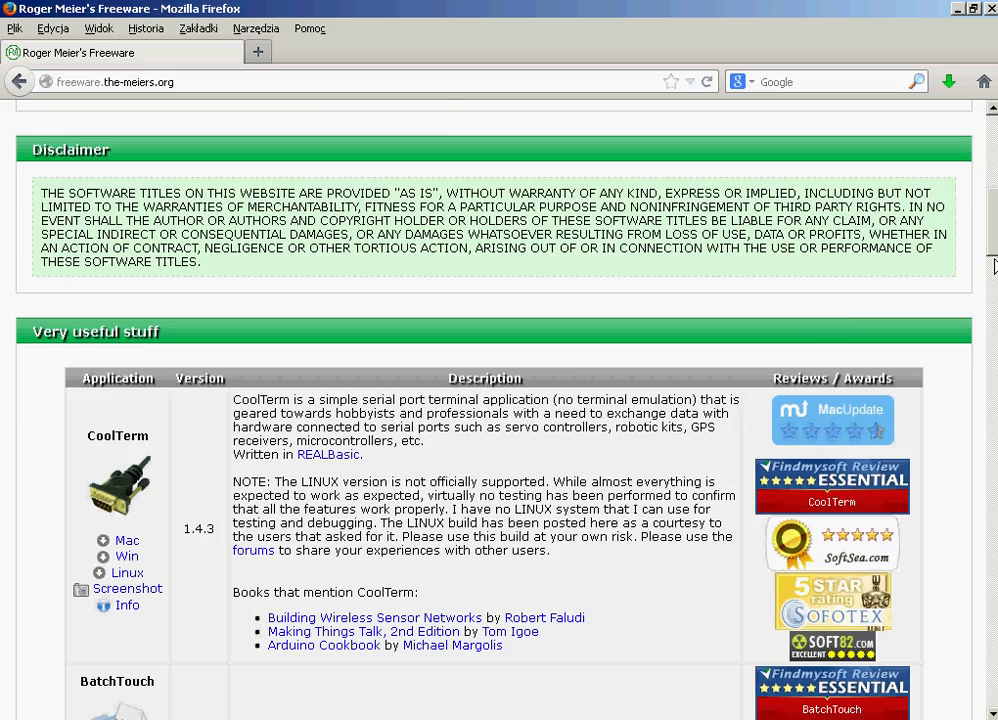
Scroll Roger Meier's Freeware page in Firefox to the CoolTerm 1.4.3 downloads
{"action": "scroll", "scroll_direction": "up", "scroll_amount": 3}
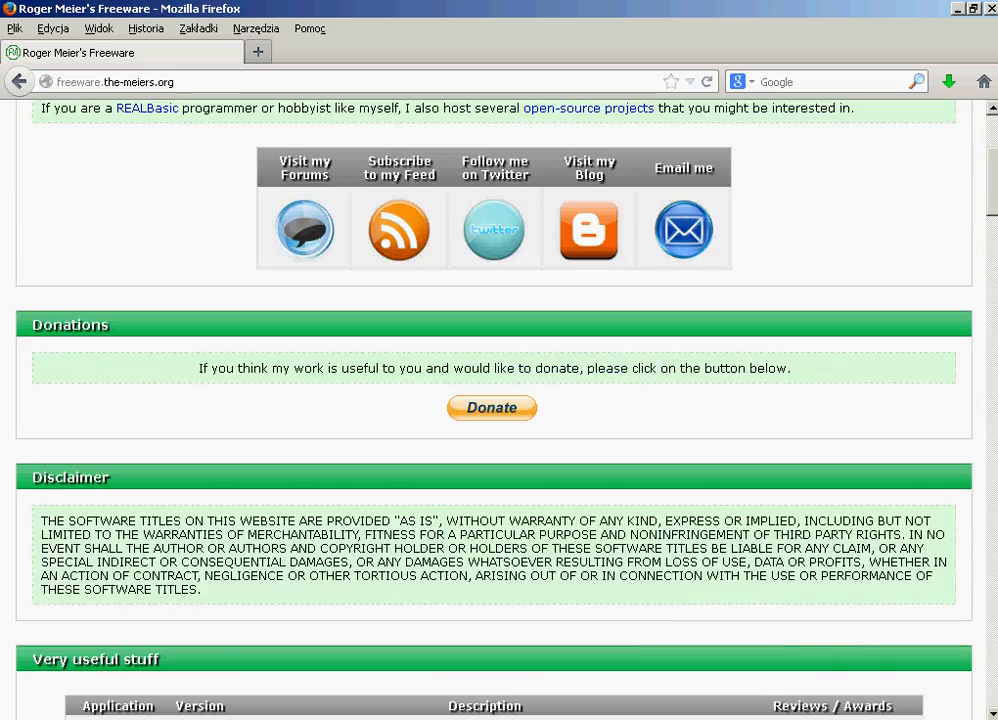
{"action": "scroll", "scroll_direction": "up", "scroll_amount": 3}
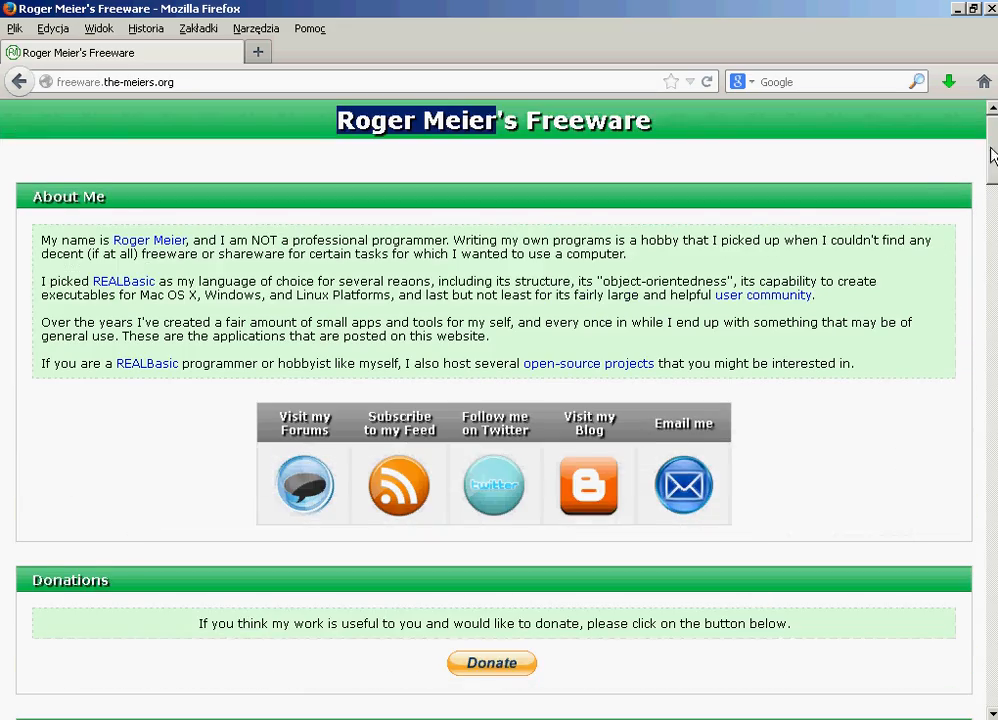
{"action": "scroll", "scroll_direction": "down", "scroll_amount": 3}
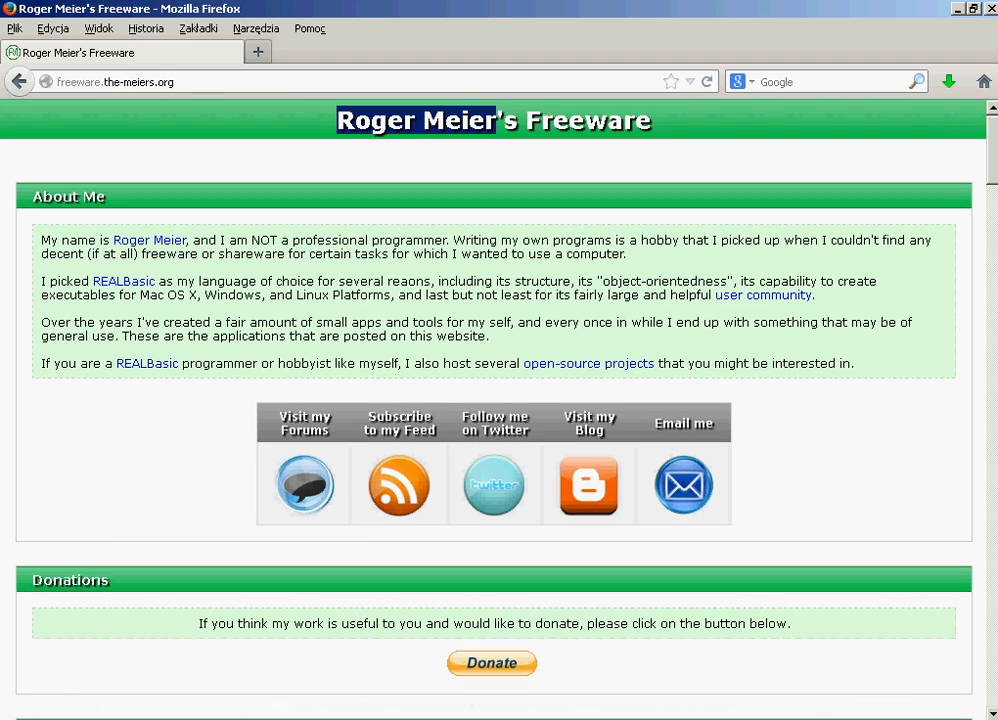
{"action": "scroll", "scroll_direction": "down", "scroll_amount": 3}
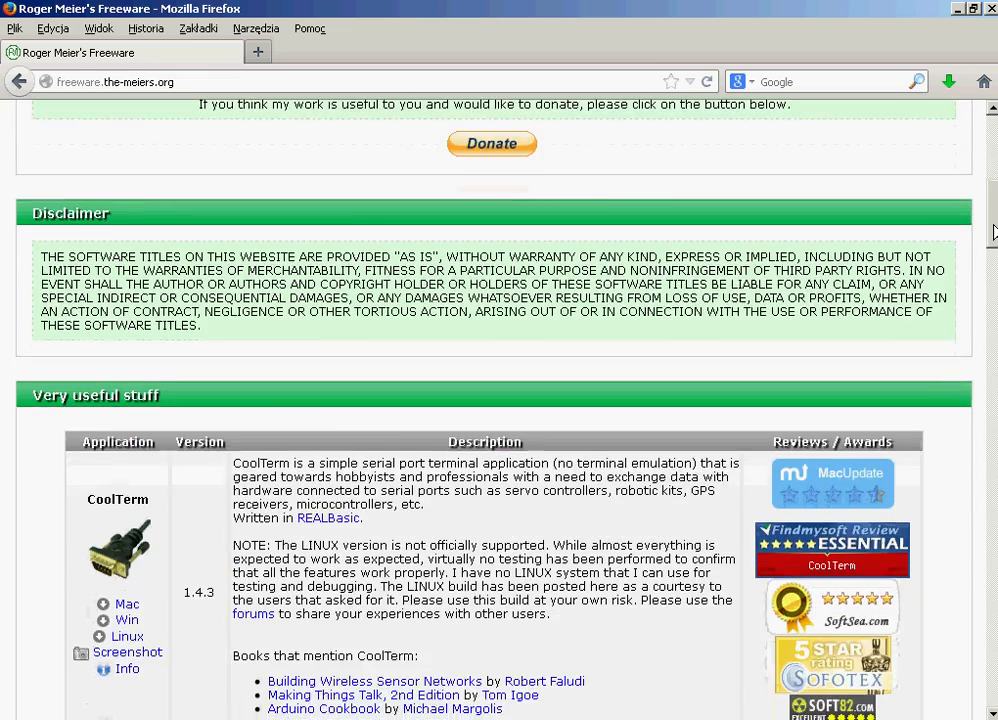
{"action": "scroll", "scroll_direction": "down", "scroll_amount": 3}
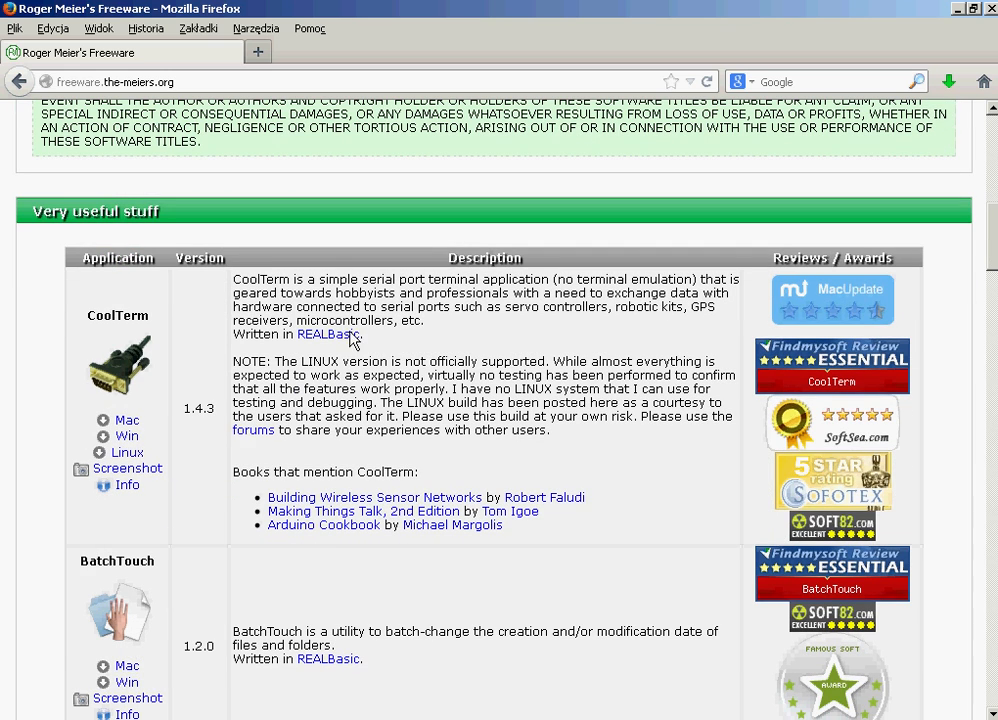
{"action": "mouse_move", "coordinate": [148, 399]}
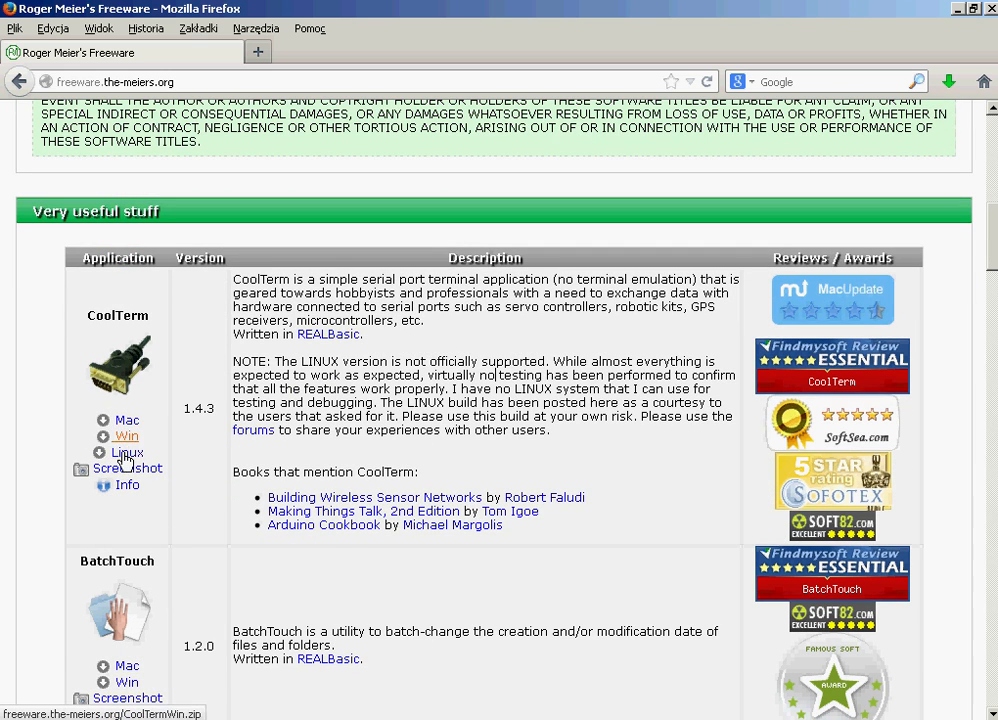
{"action": "mouse_move", "coordinate": [570, 446]}
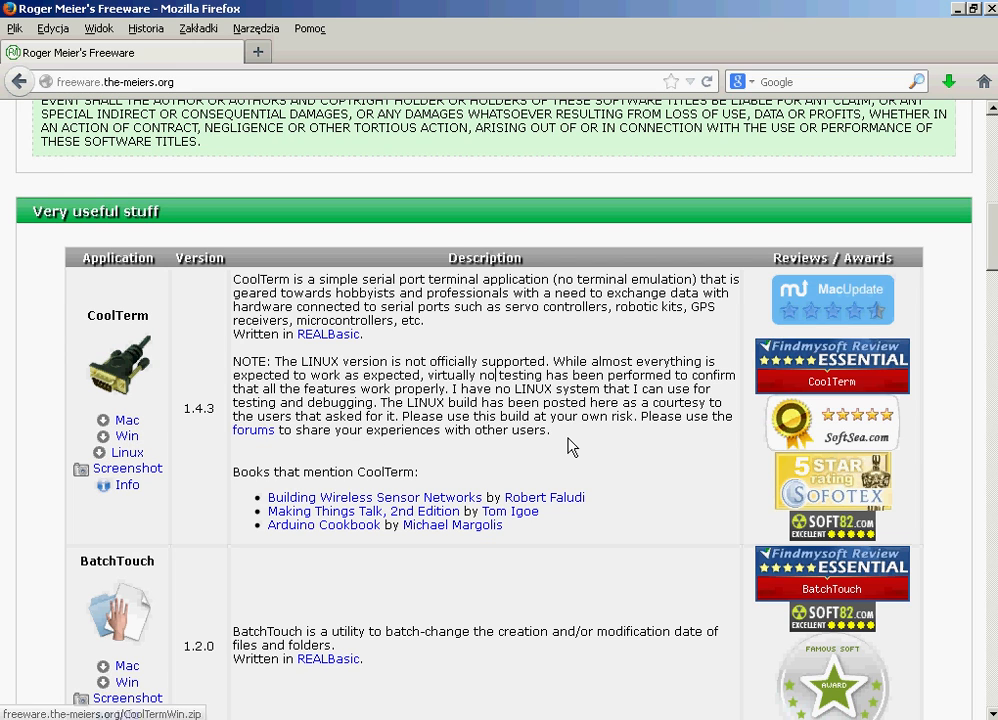
{"action": "mouse_move", "coordinate": [565, 441]}
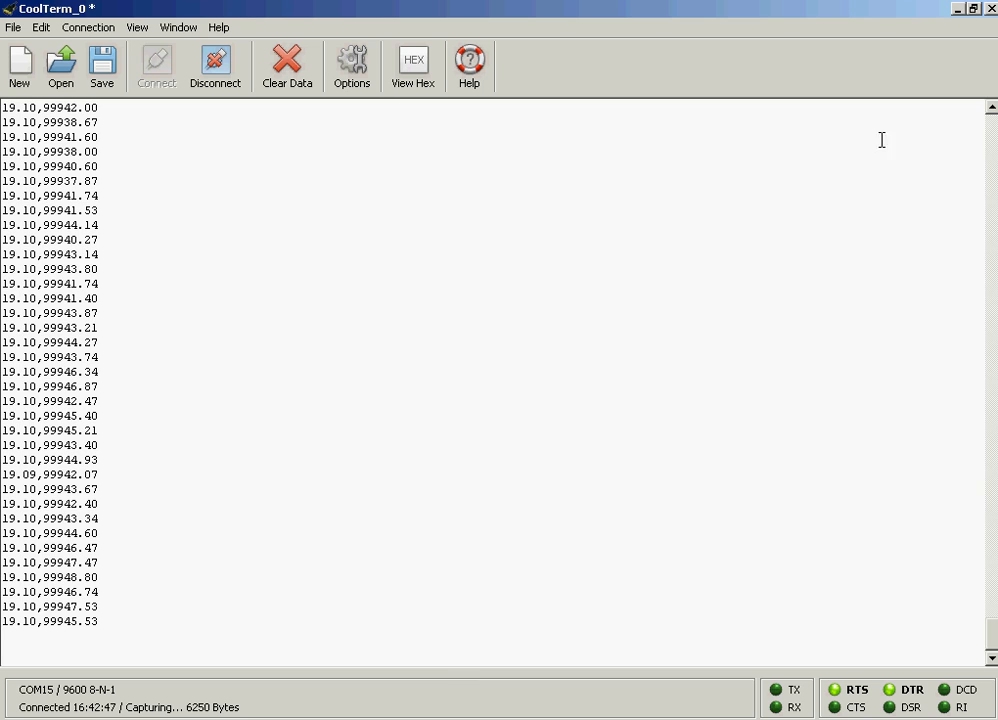
{"action": "mouse_move", "coordinate": [688, 25]}
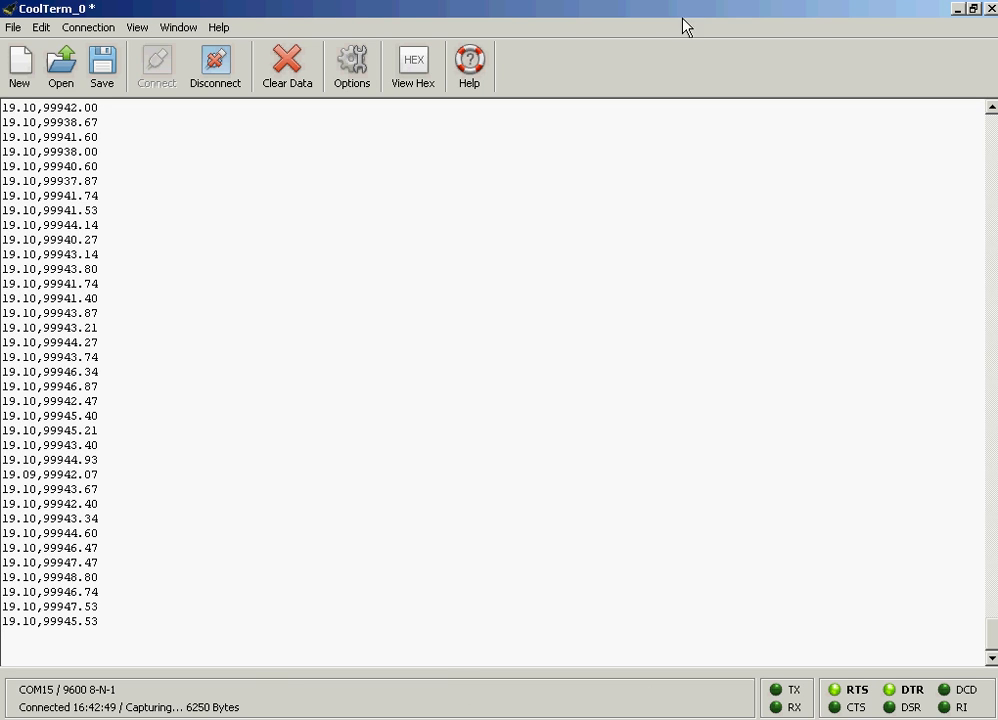
{"action": "mouse_move", "coordinate": [747, 25]}
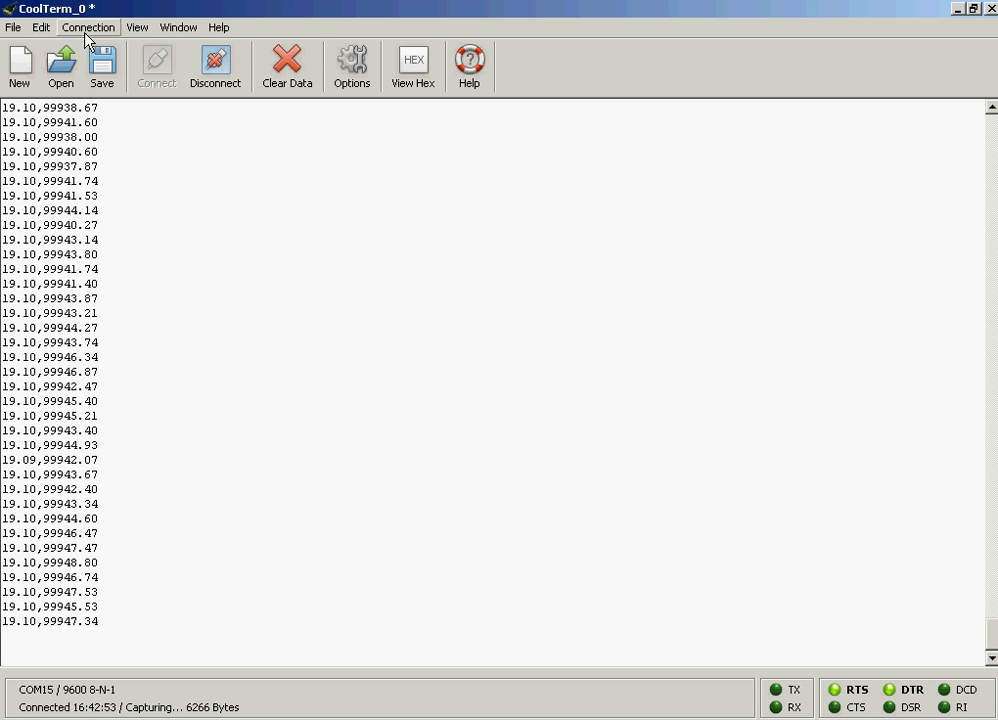
Open CoolTerm's Connection Options dialog from the Connection menu
{"action": "left_click", "coordinate": [87, 27]}
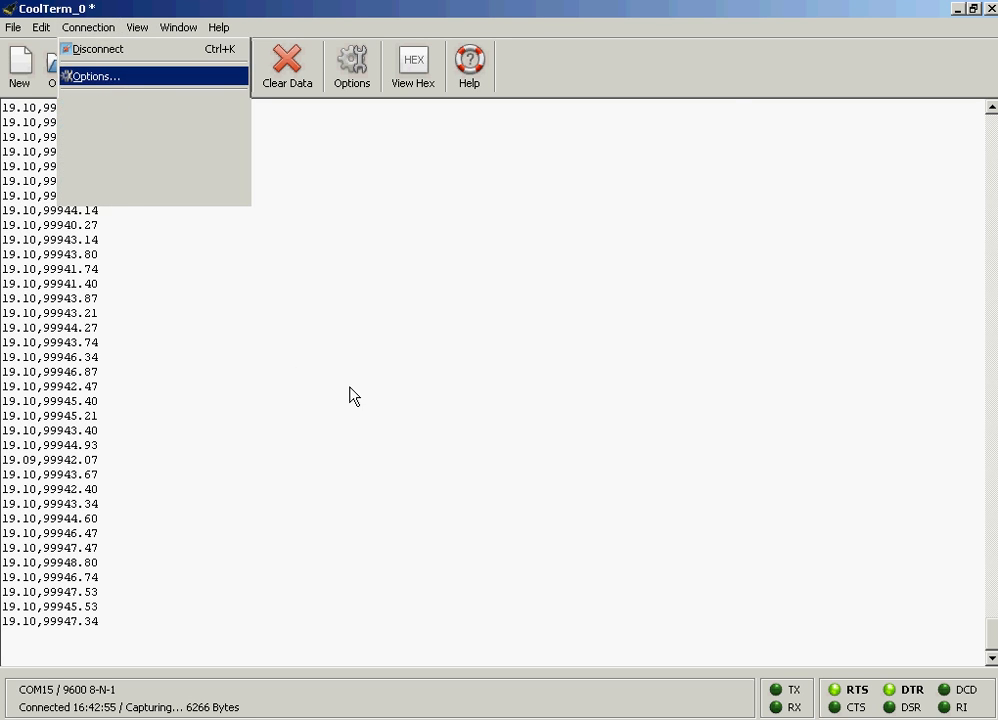
{"action": "left_click", "coordinate": [92, 76]}
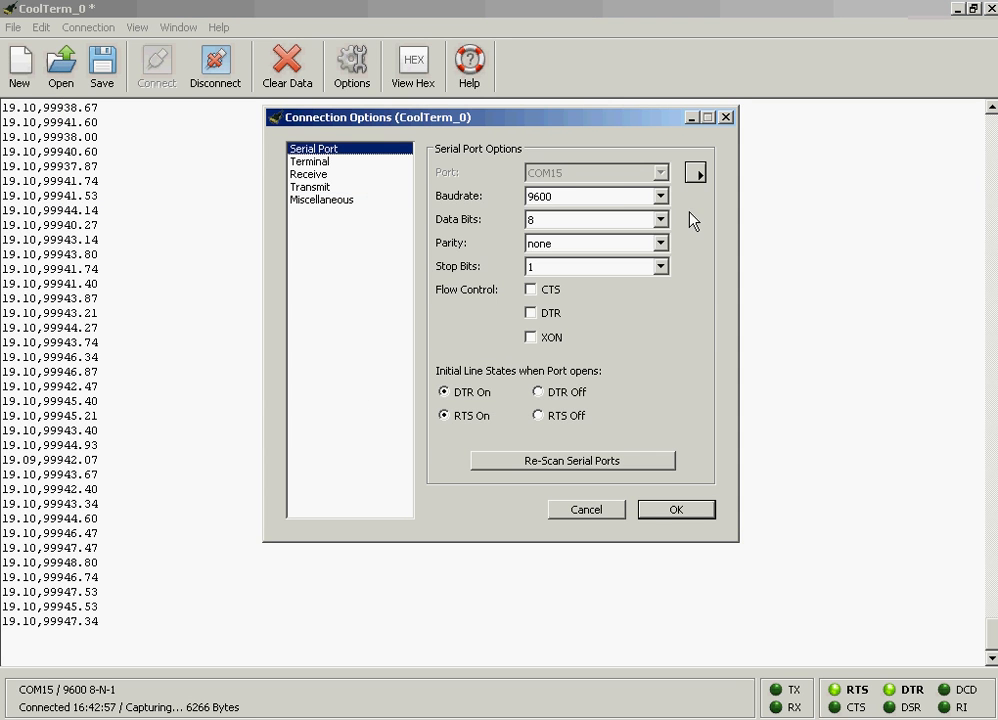
{"action": "mouse_move", "coordinate": [627, 214]}
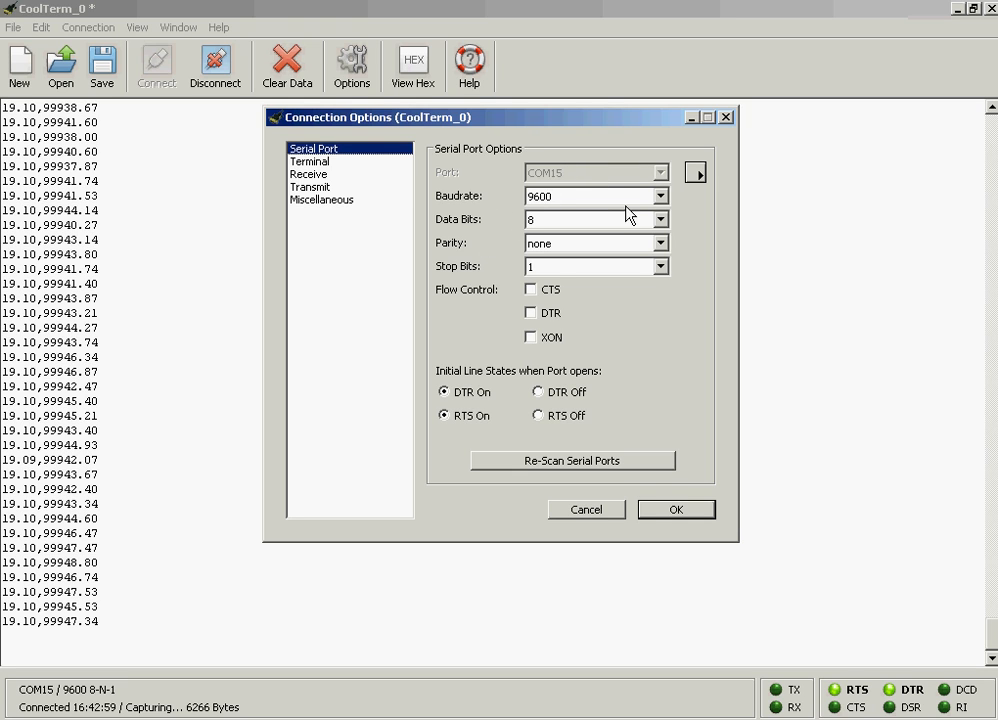
{"action": "mouse_move", "coordinate": [305, 185]}
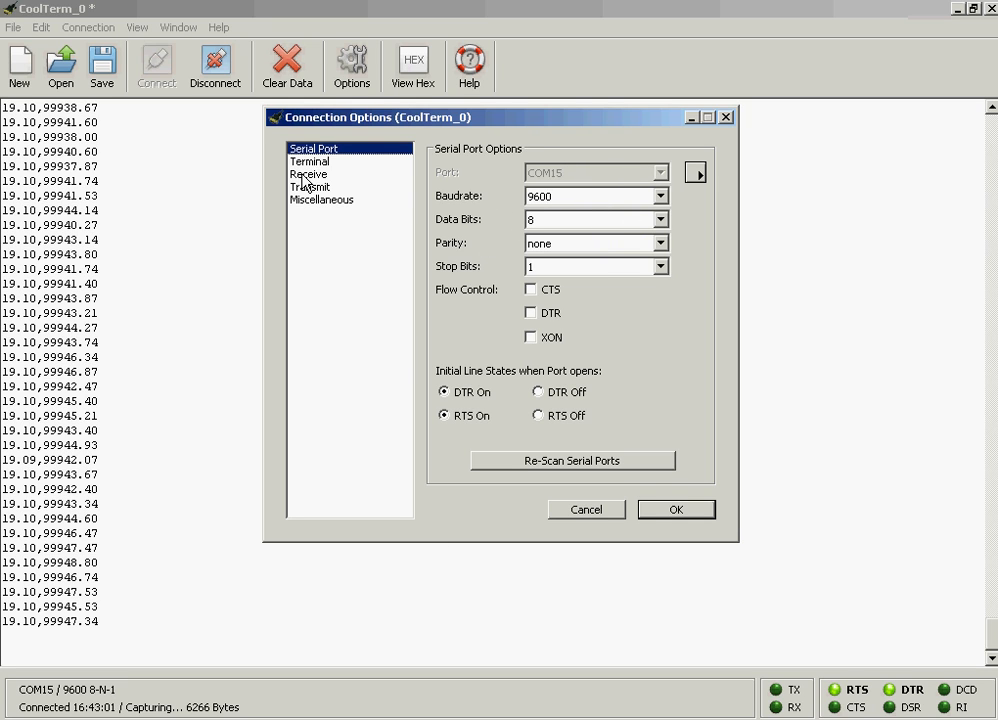
Show the Receive page and check 'Add timestamps to received data'
{"action": "left_click", "coordinate": [309, 174]}
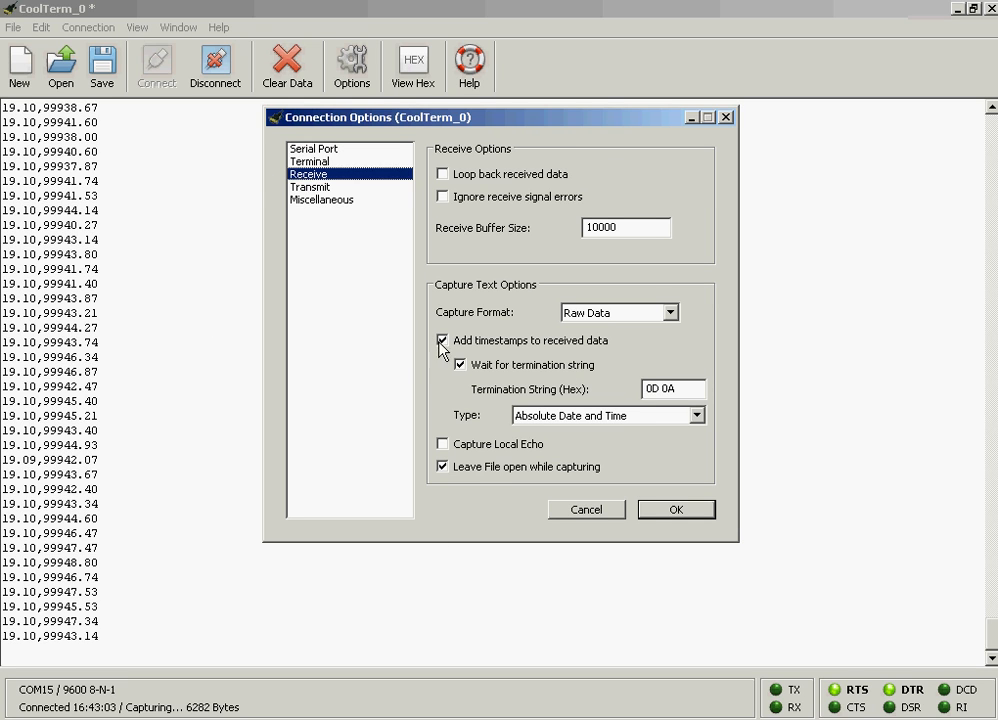
{"action": "left_click", "coordinate": [442, 340]}
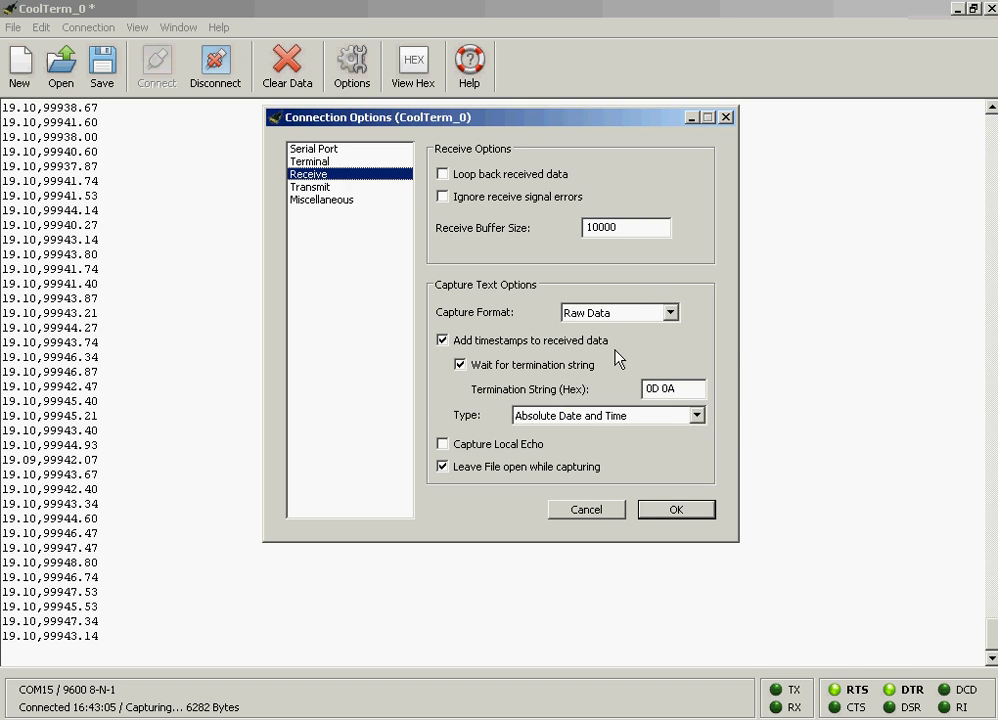
{"action": "mouse_move", "coordinate": [462, 195]}
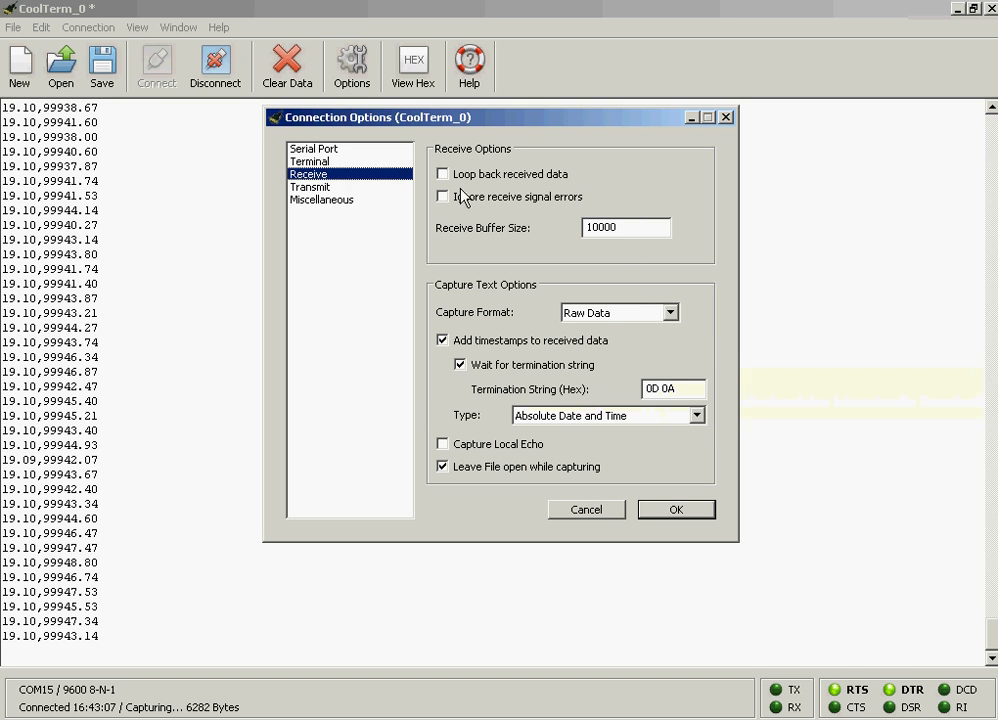
{"action": "mouse_move", "coordinate": [312, 203]}
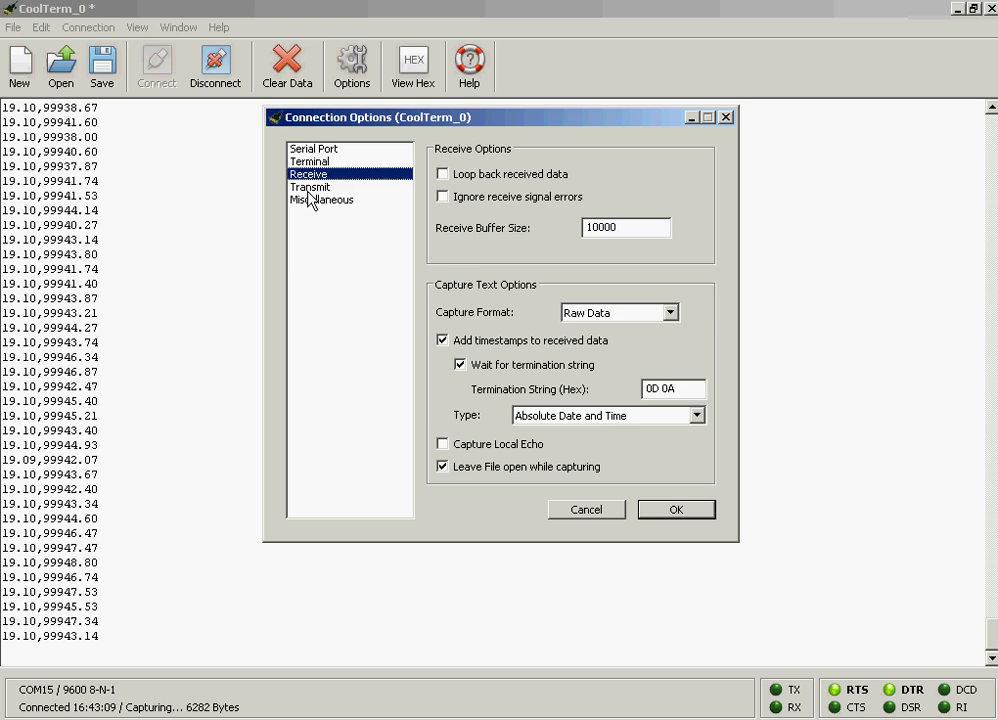
Show the Transmit page with delays and termination string turned off
{"action": "left_click", "coordinate": [310, 187]}
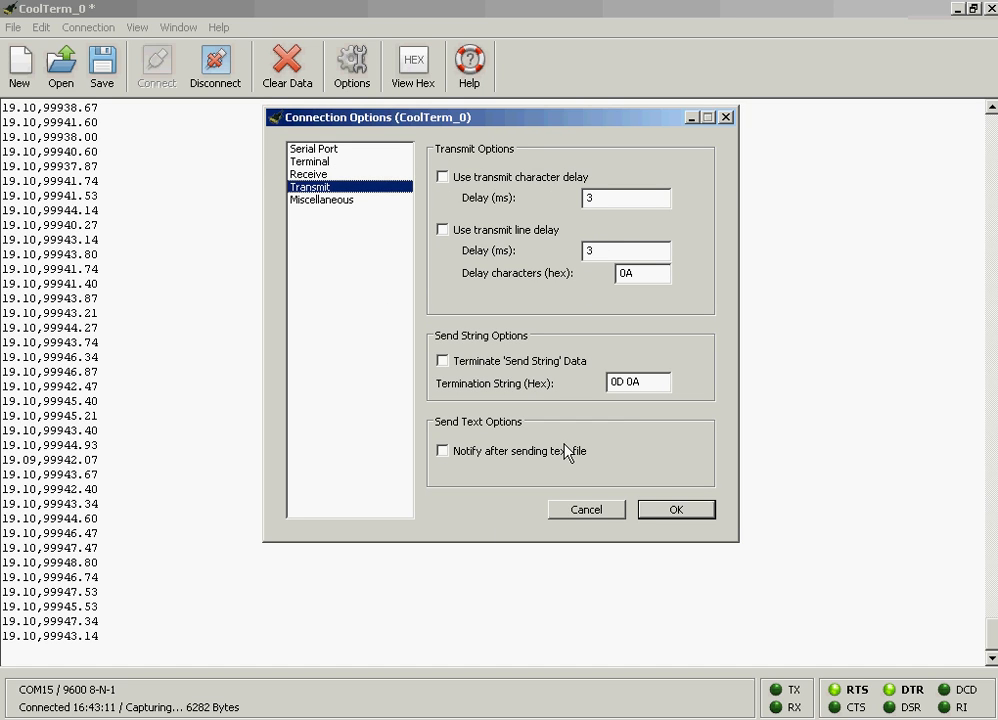
{"action": "mouse_move", "coordinate": [598, 408]}
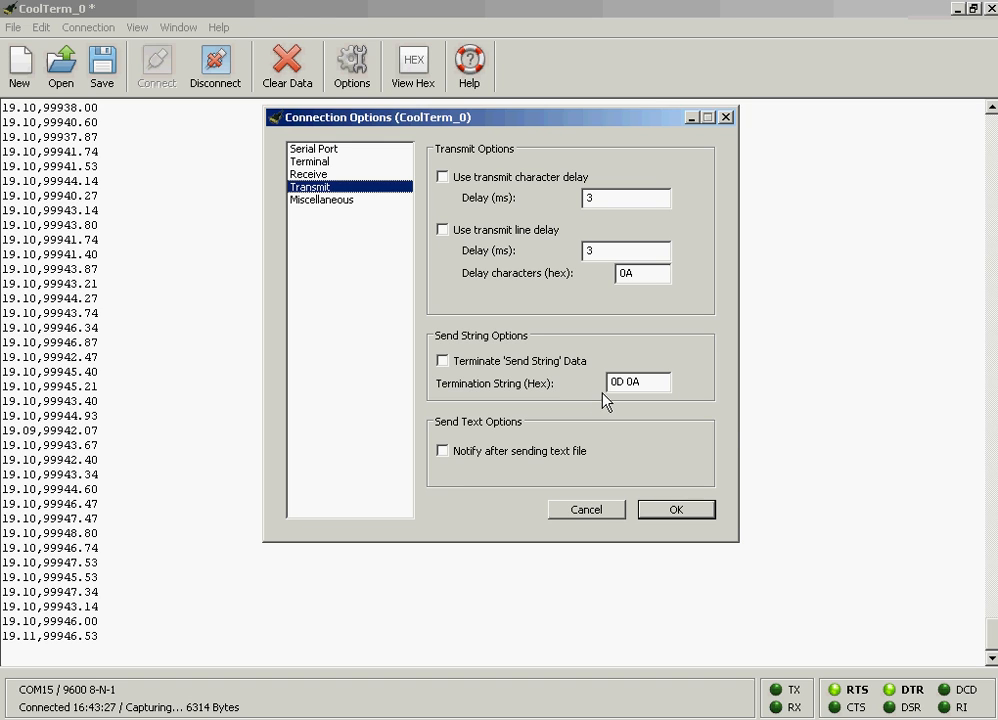
{"action": "mouse_move", "coordinate": [627, 383]}
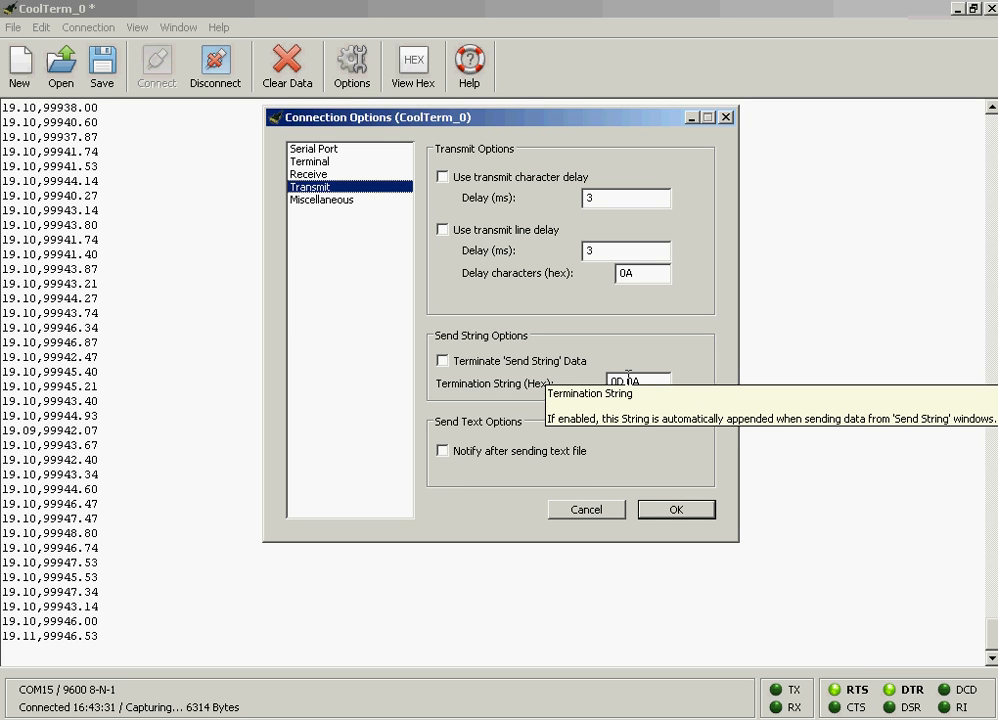
{"action": "mouse_move", "coordinate": [399, 195]}
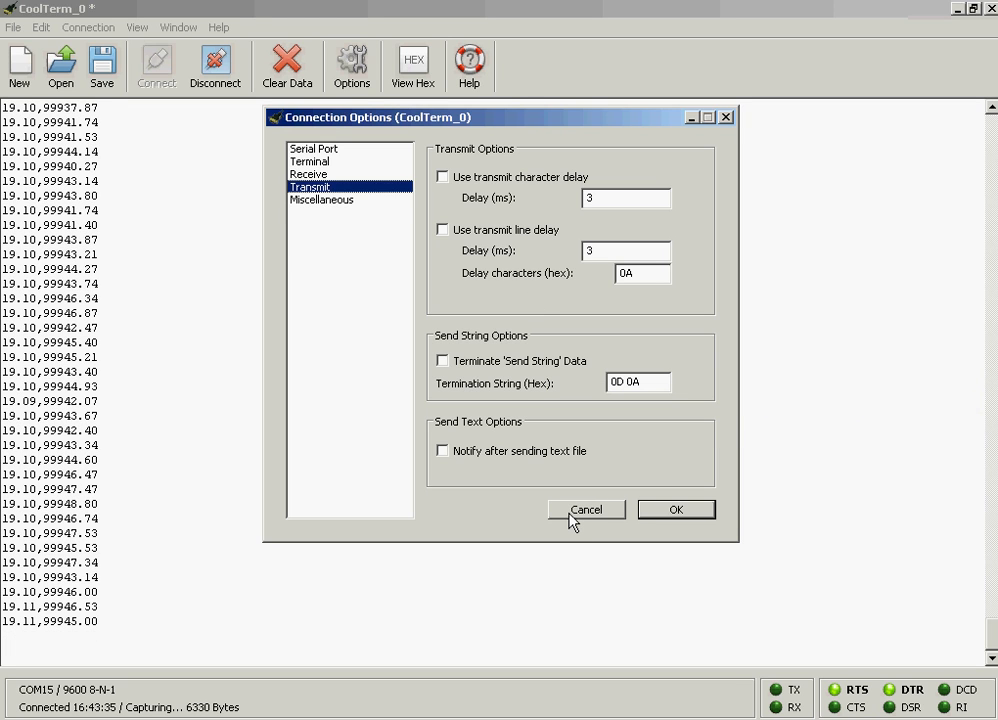
Cancel Connection Options, highlight a temperature reading, and view the capture commands
{"action": "left_click", "coordinate": [586, 509]}
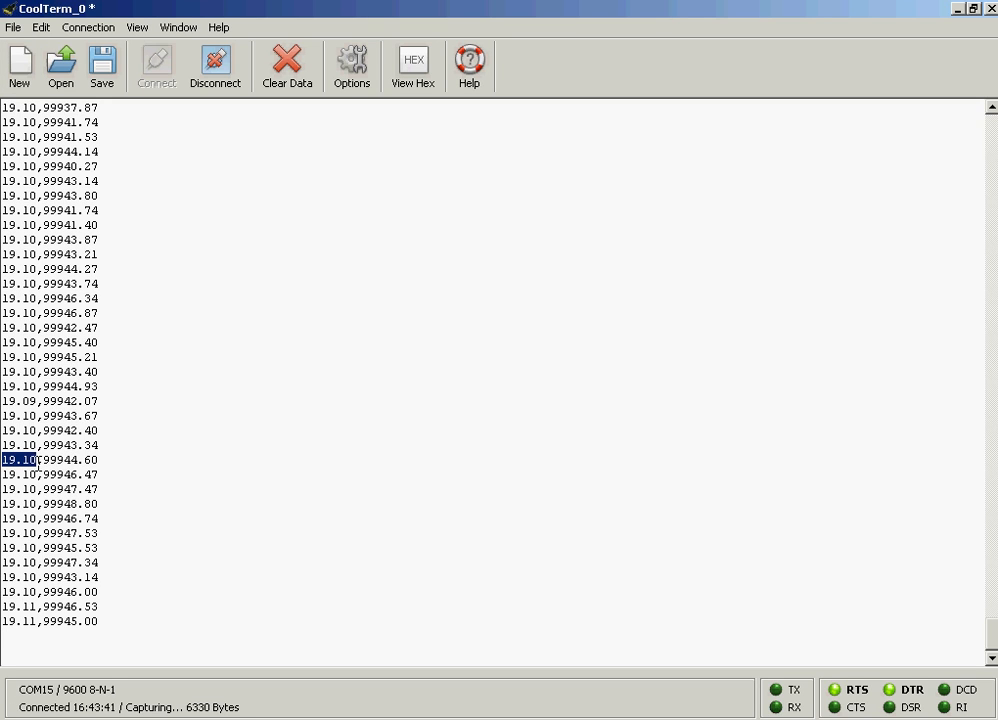
{"action": "double_click", "coordinate": [50, 460]}
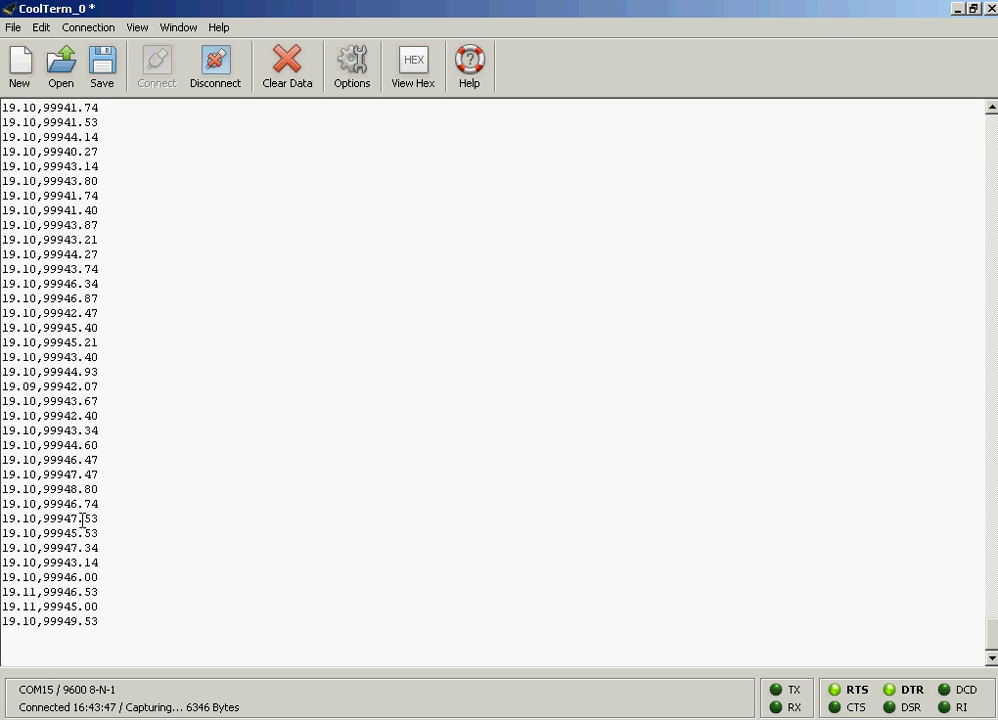
{"action": "left_click", "coordinate": [88, 27]}
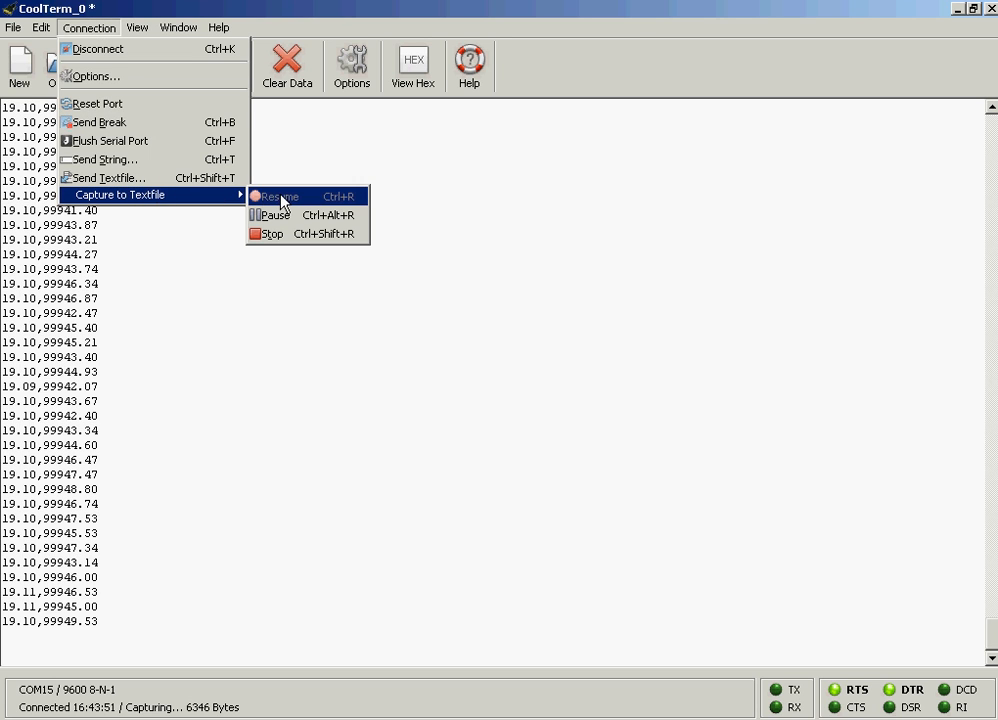
{"action": "mouse_move", "coordinate": [120, 204]}
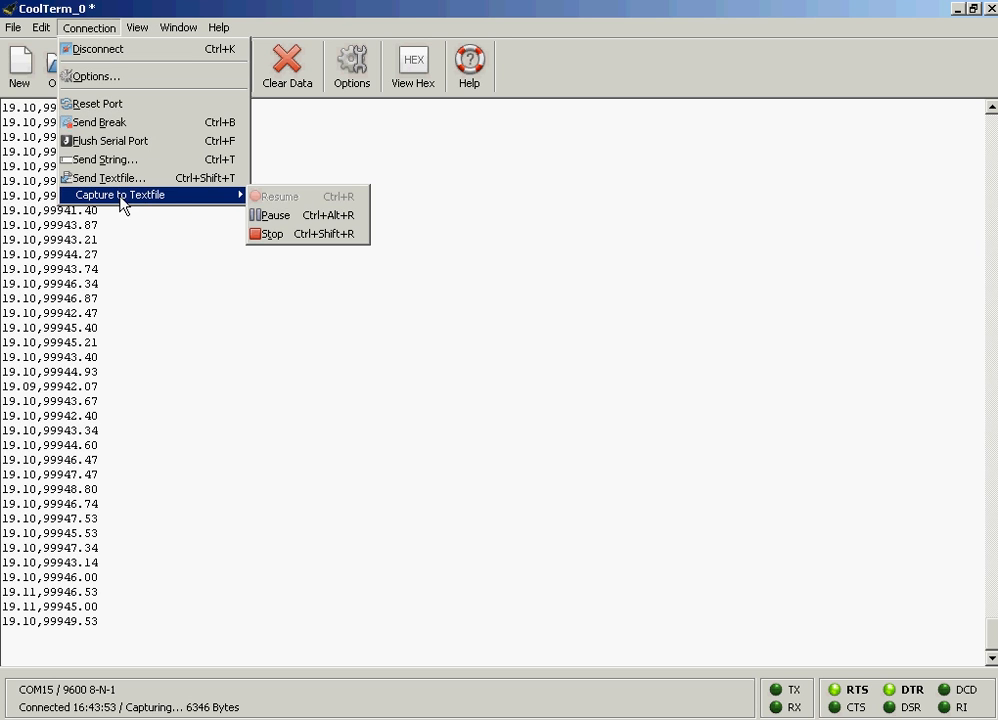
{"action": "mouse_move", "coordinate": [278, 196]}
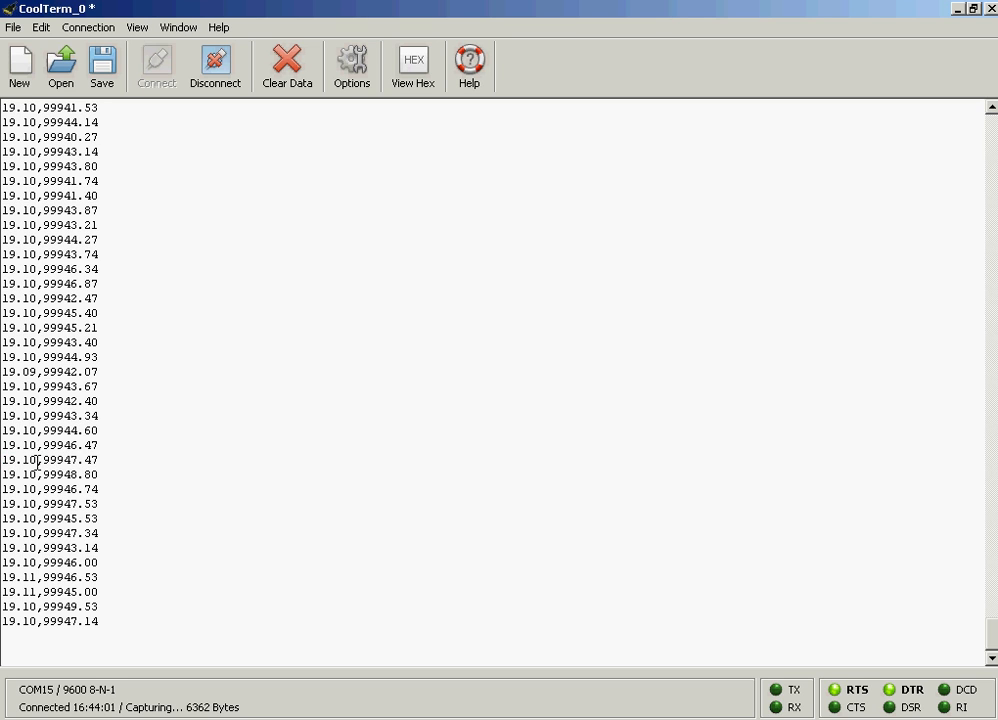
{"action": "double_click", "coordinate": [70, 459]}
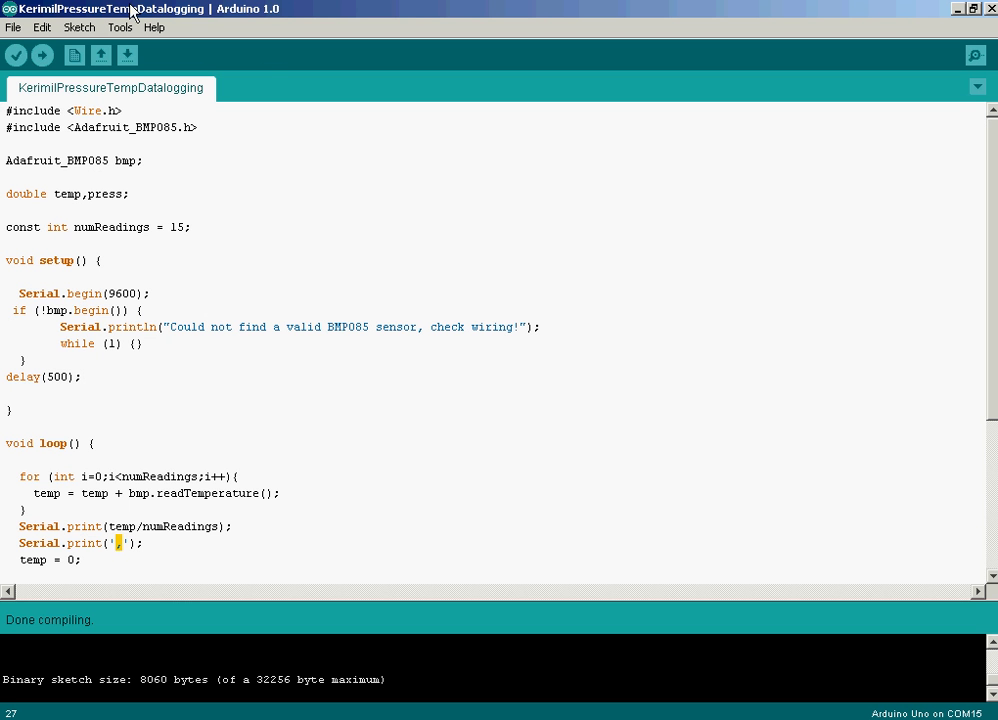
{"action": "mouse_move", "coordinate": [148, 134]}
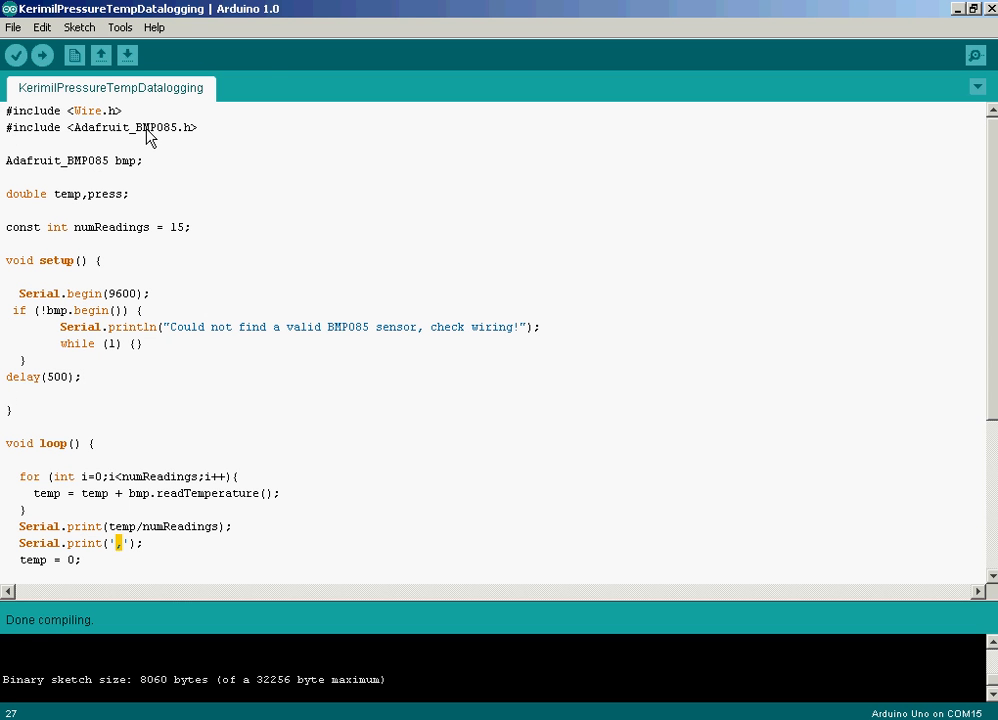
{"action": "mouse_move", "coordinate": [307, 311]}
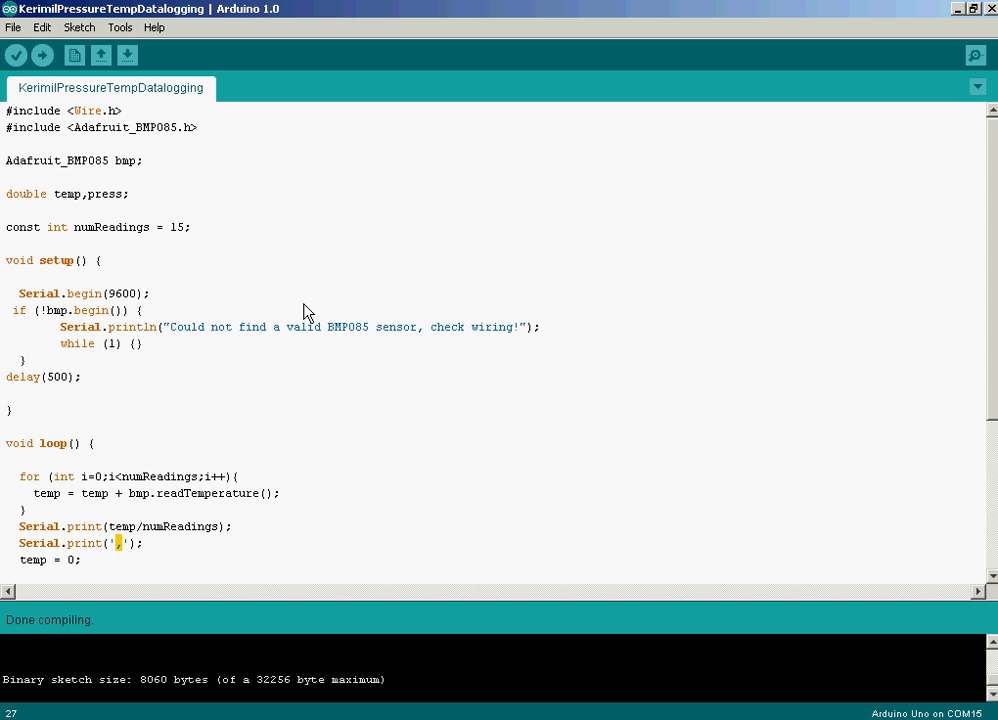
{"action": "mouse_move", "coordinate": [175, 457]}
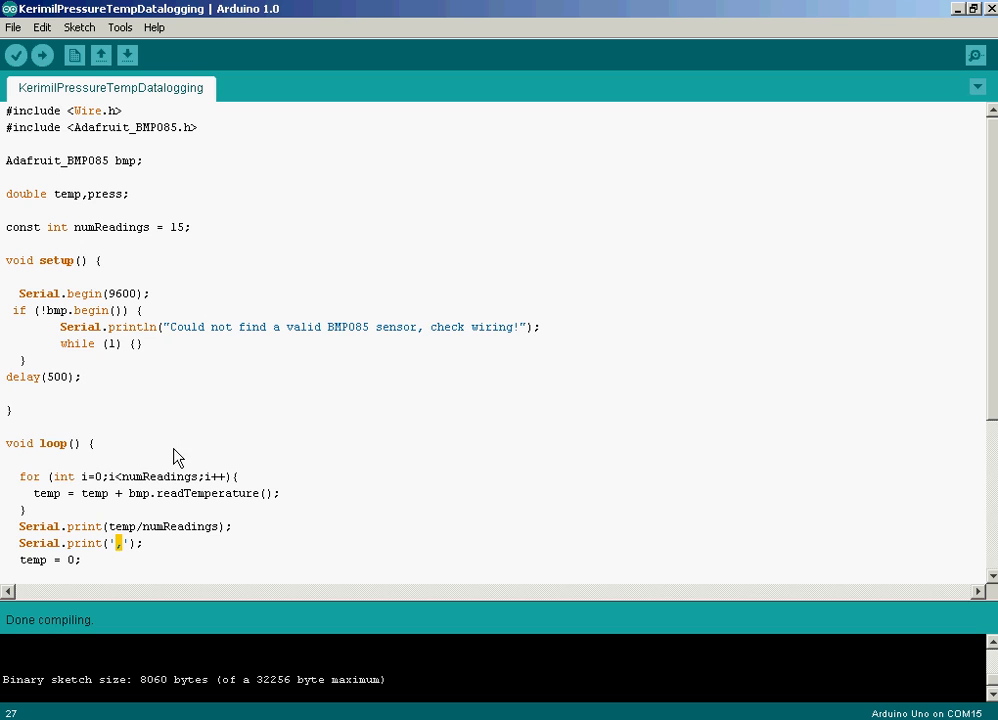
Scroll the Arduino sketch to loop() and mark the comma between temperature and pressure
{"action": "scroll", "scroll_direction": "down", "scroll_amount": 3}
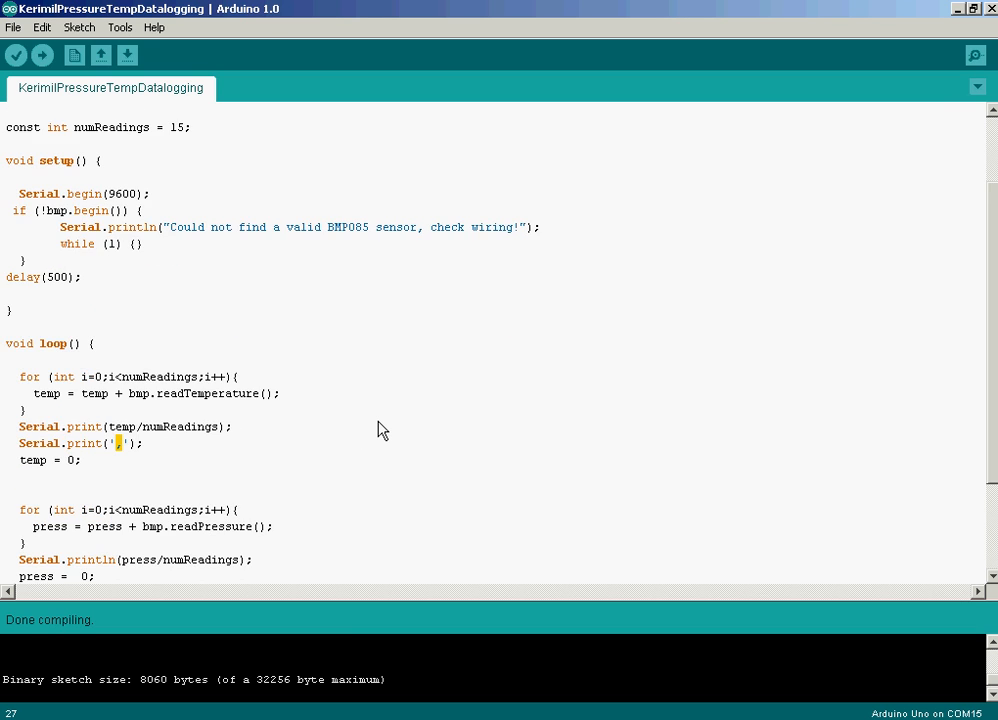
{"action": "scroll", "scroll_direction": "down", "scroll_amount": 3}
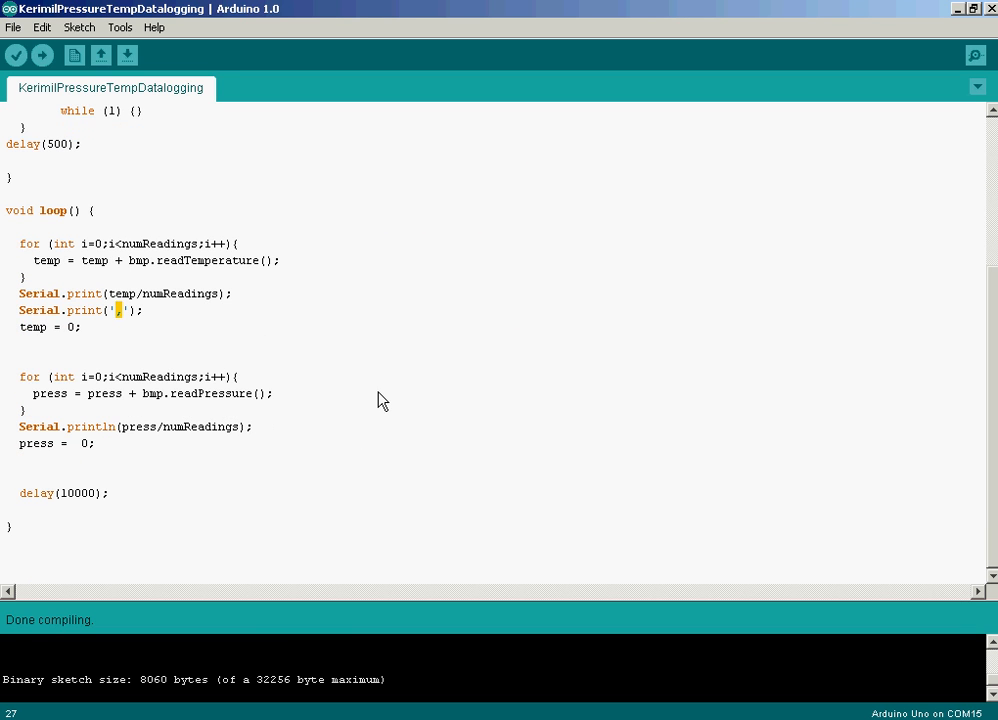
{"action": "left_click", "coordinate": [117, 310]}
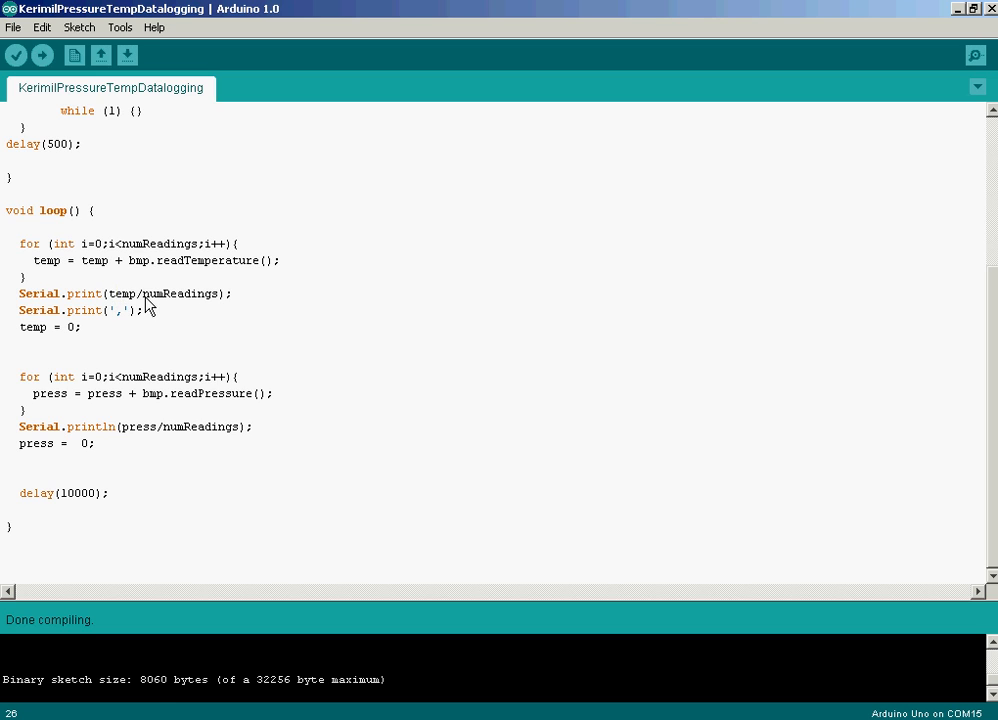
{"action": "mouse_move", "coordinate": [217, 311]}
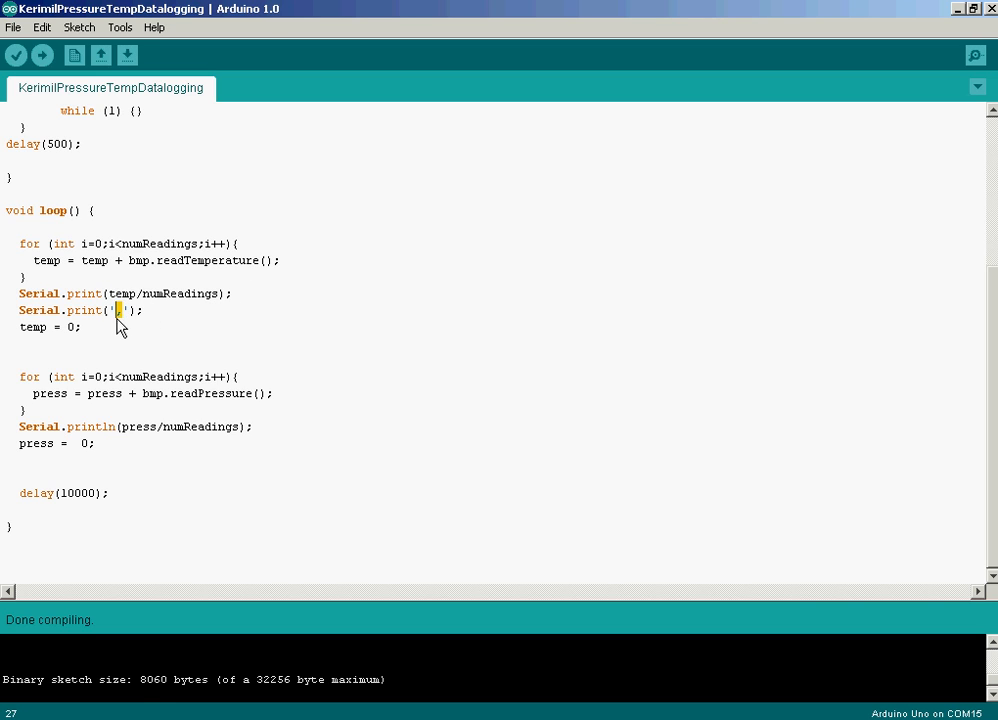
{"action": "mouse_move", "coordinate": [128, 441]}
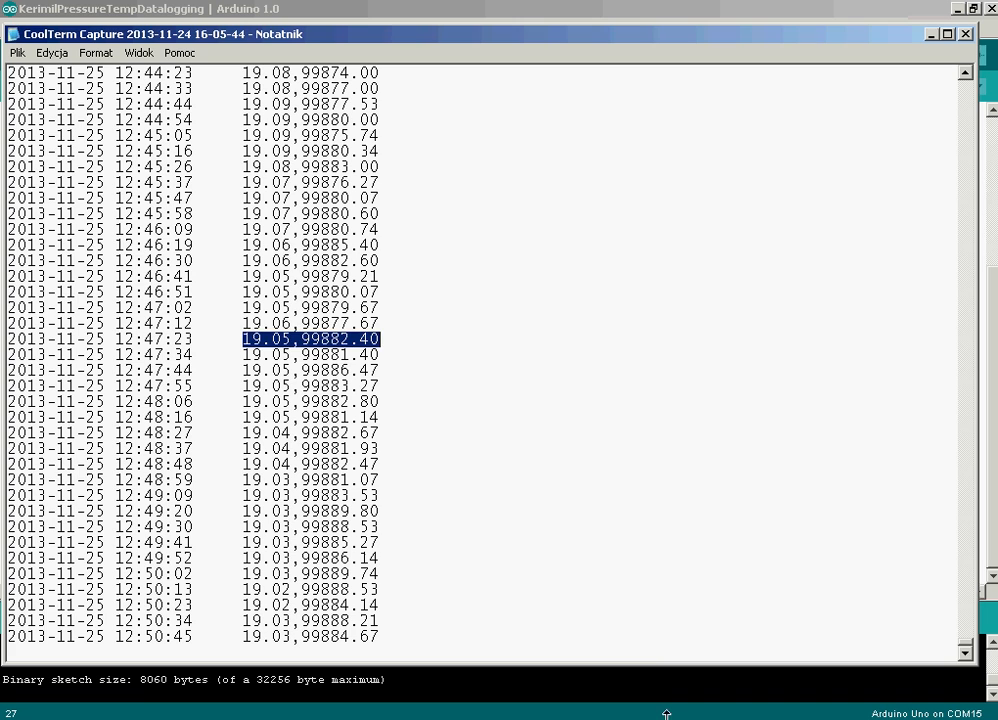
Deselect the text in the Notepad capture file of timestamped readings
{"action": "left_click", "coordinate": [190, 214]}
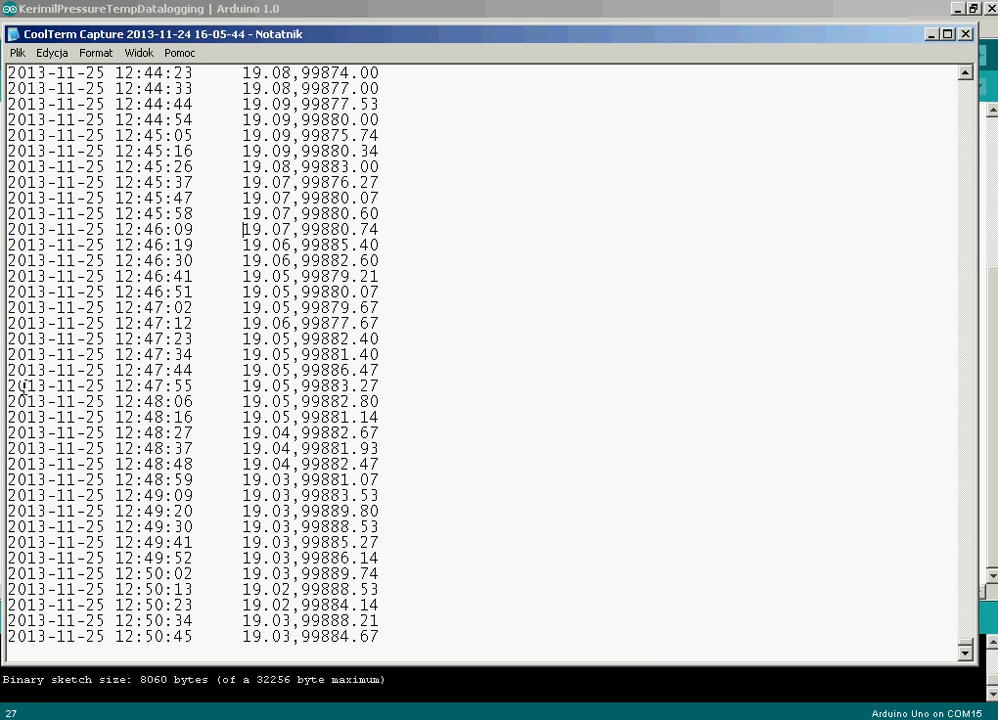
{"action": "mouse_move", "coordinate": [280, 268]}
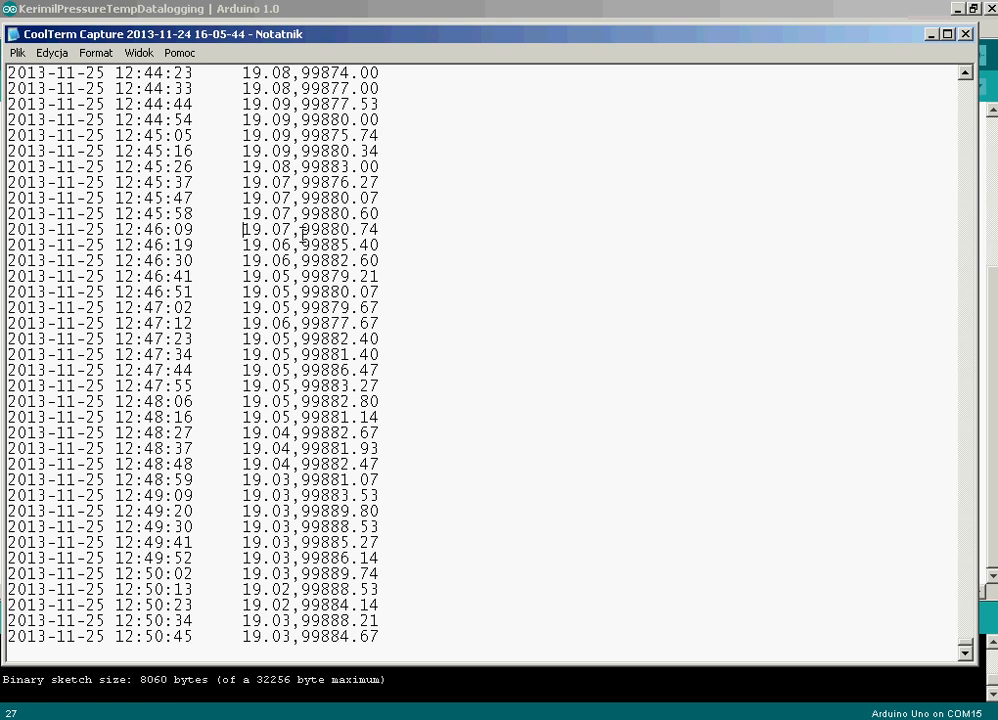
{"action": "mouse_move", "coordinate": [400, 285]}
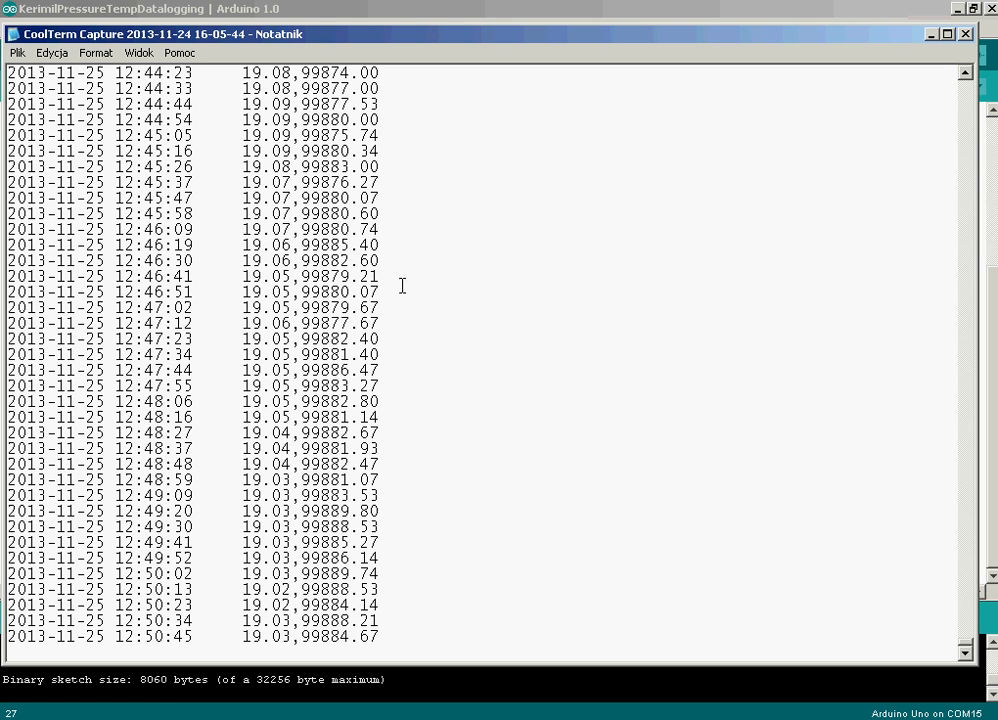
{"action": "mouse_move", "coordinate": [546, 439]}
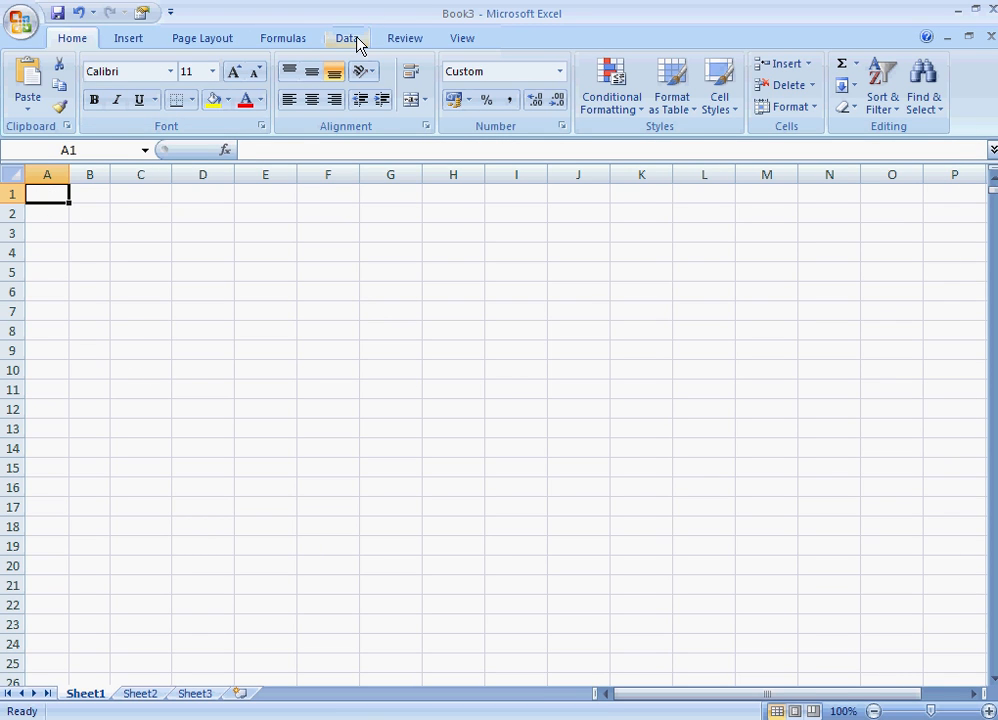
{"action": "left_click", "coordinate": [347, 38]}
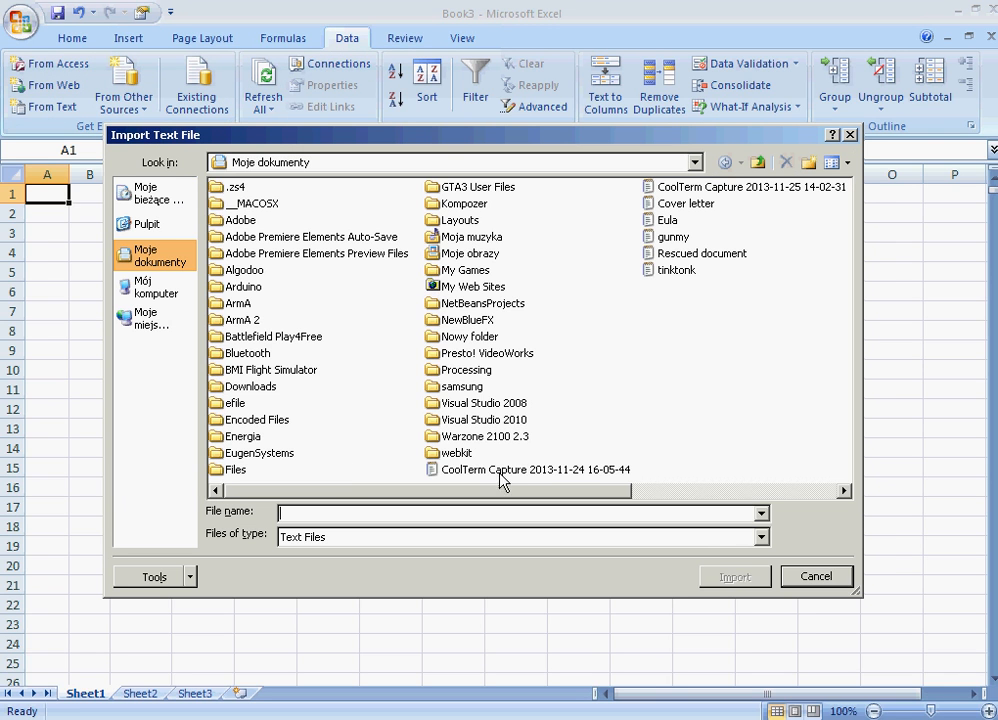
{"action": "left_click", "coordinate": [816, 576]}
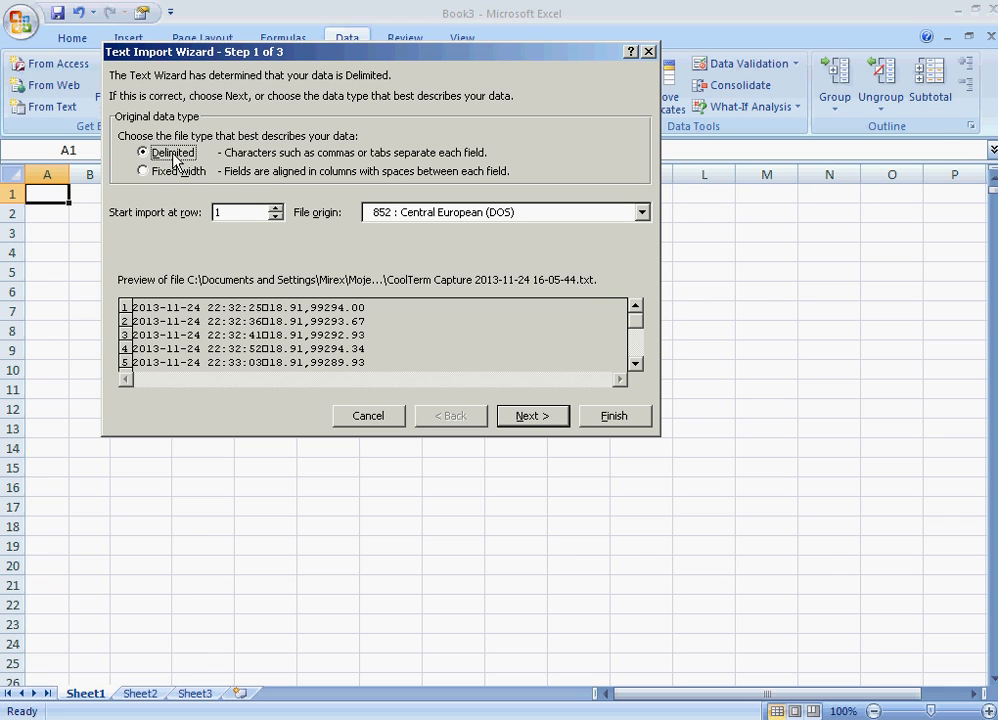
{"action": "mouse_move", "coordinate": [222, 250]}
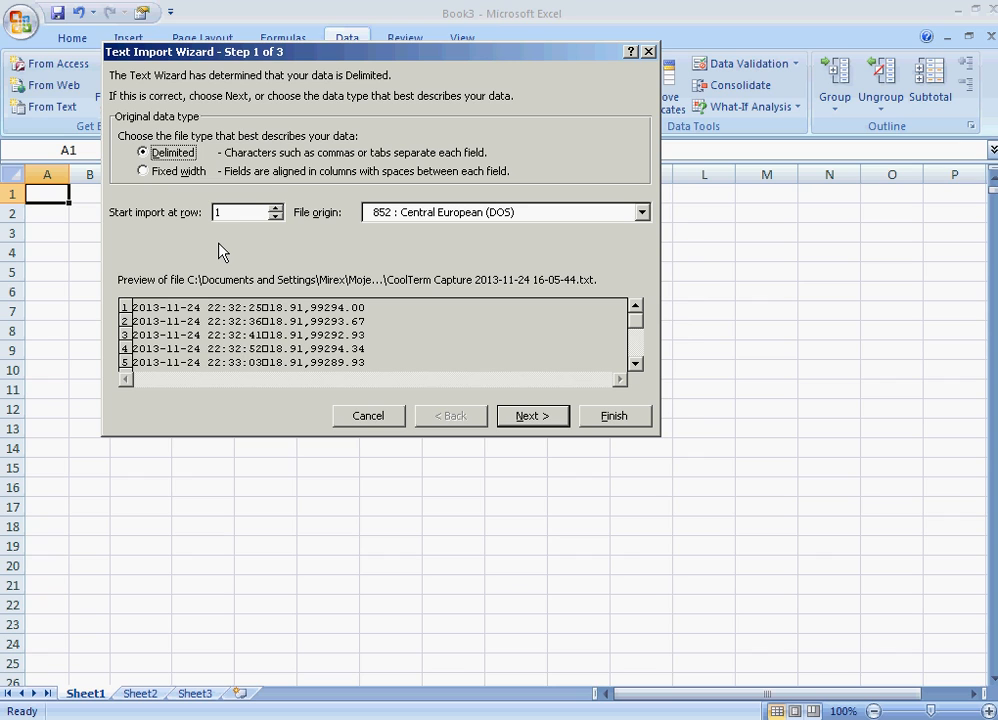
{"action": "mouse_move", "coordinate": [203, 344]}
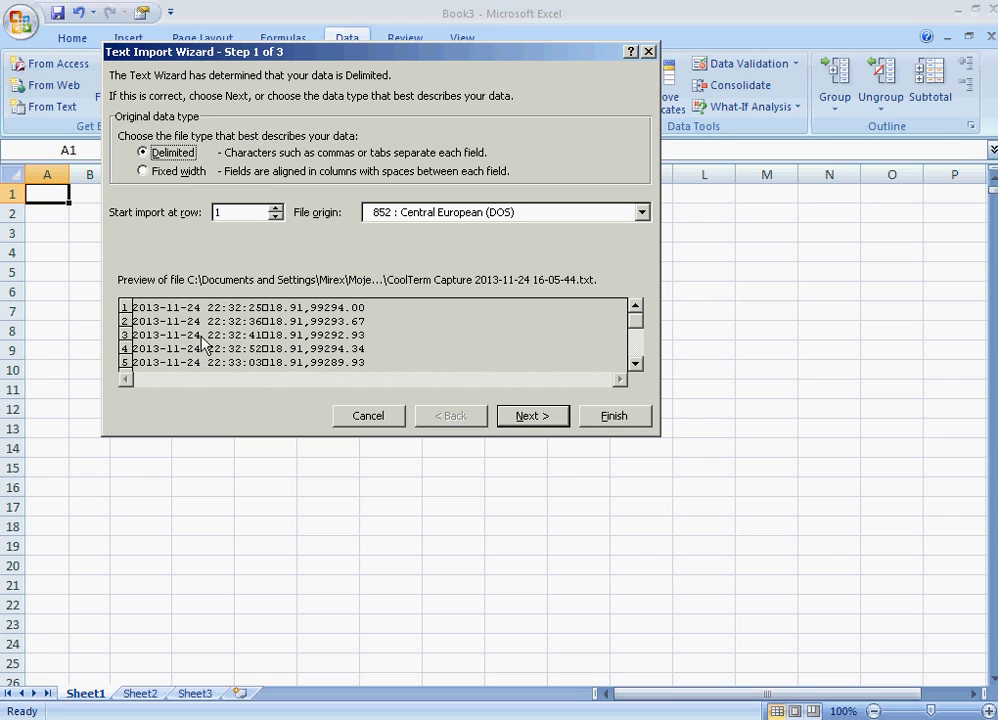
{"action": "mouse_move", "coordinate": [290, 353]}
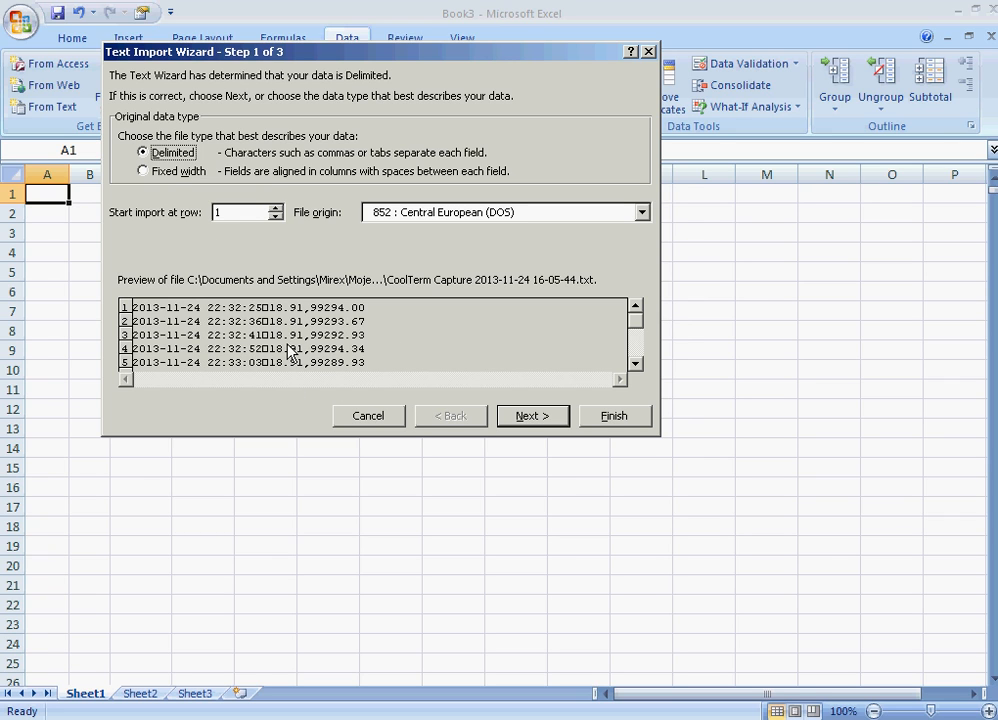
Split the data at tabs and commas and place it at cell $A$1
{"action": "left_click", "coordinate": [532, 415]}
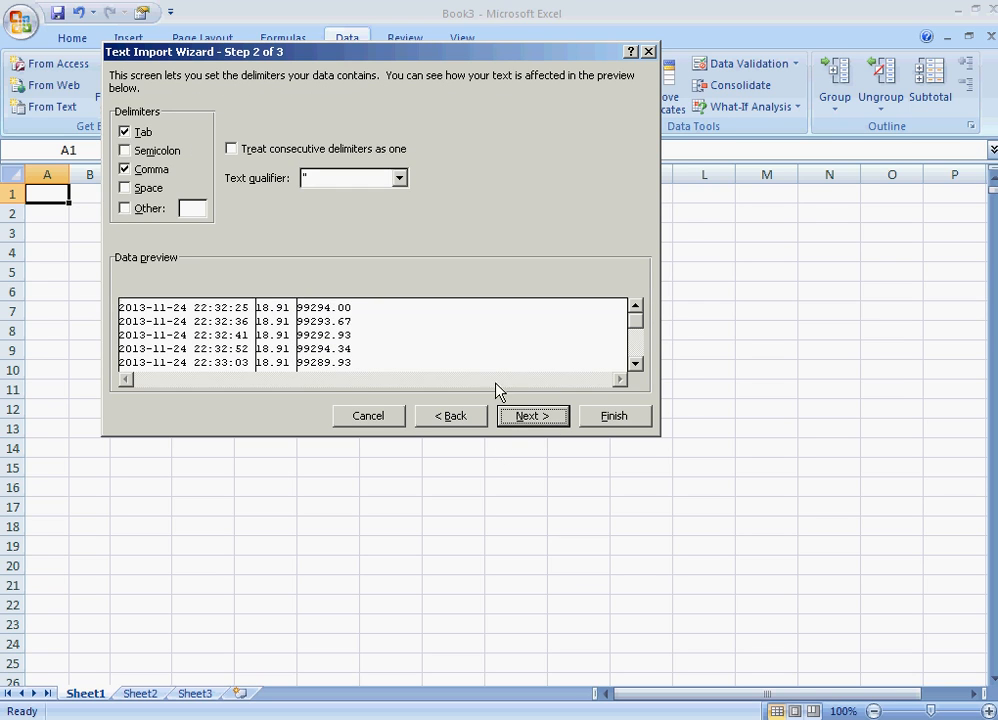
{"action": "mouse_move", "coordinate": [222, 347]}
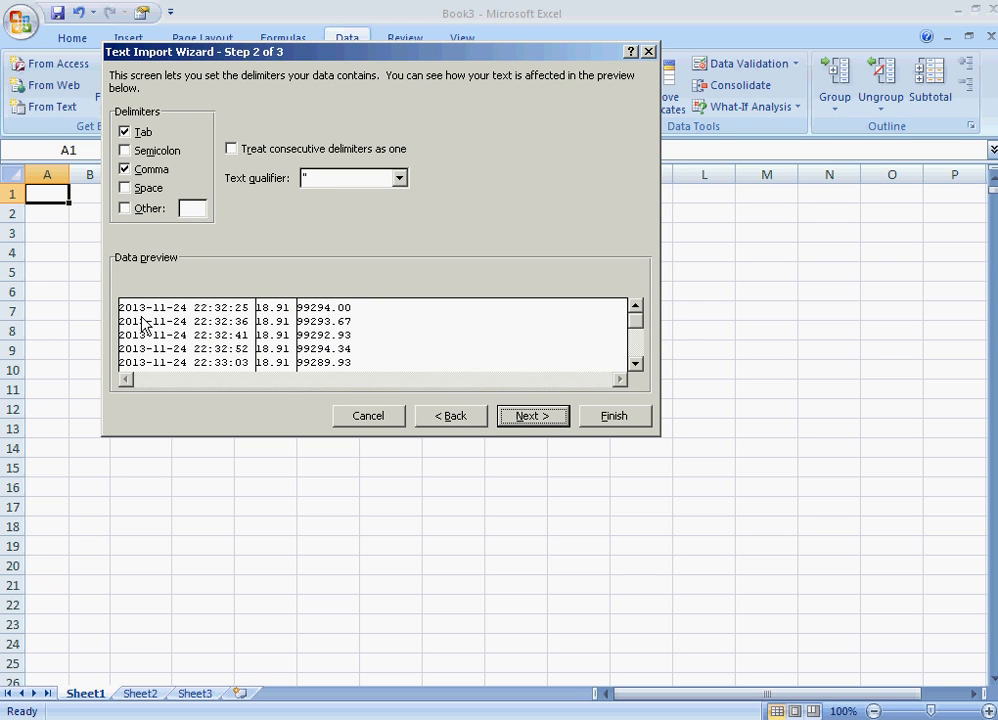
{"action": "mouse_move", "coordinate": [280, 325]}
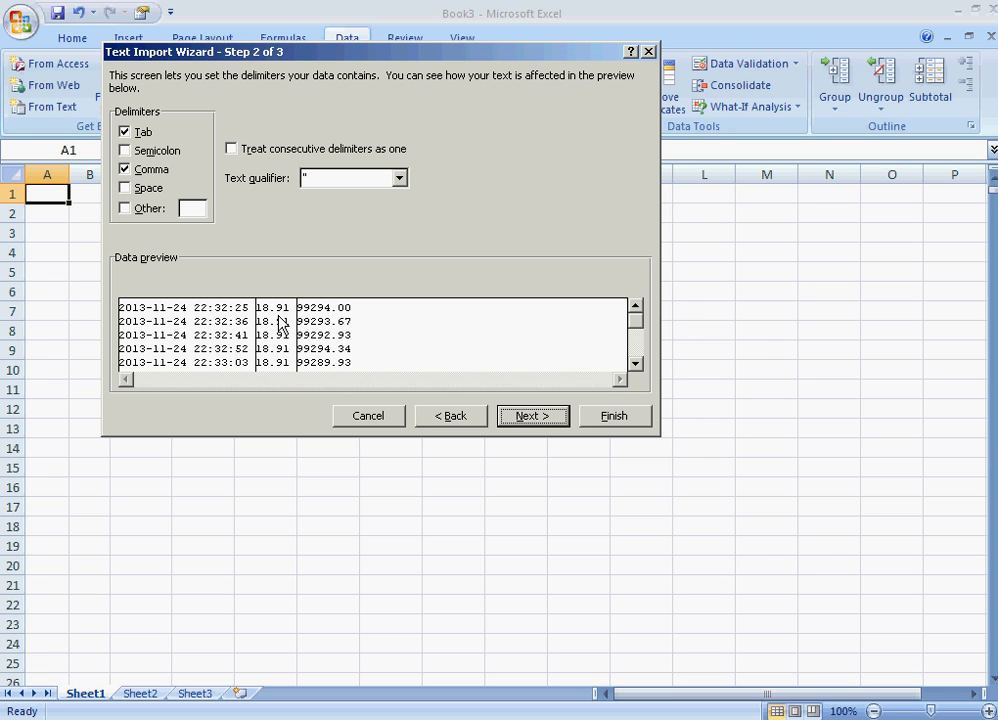
{"action": "mouse_move", "coordinate": [345, 323]}
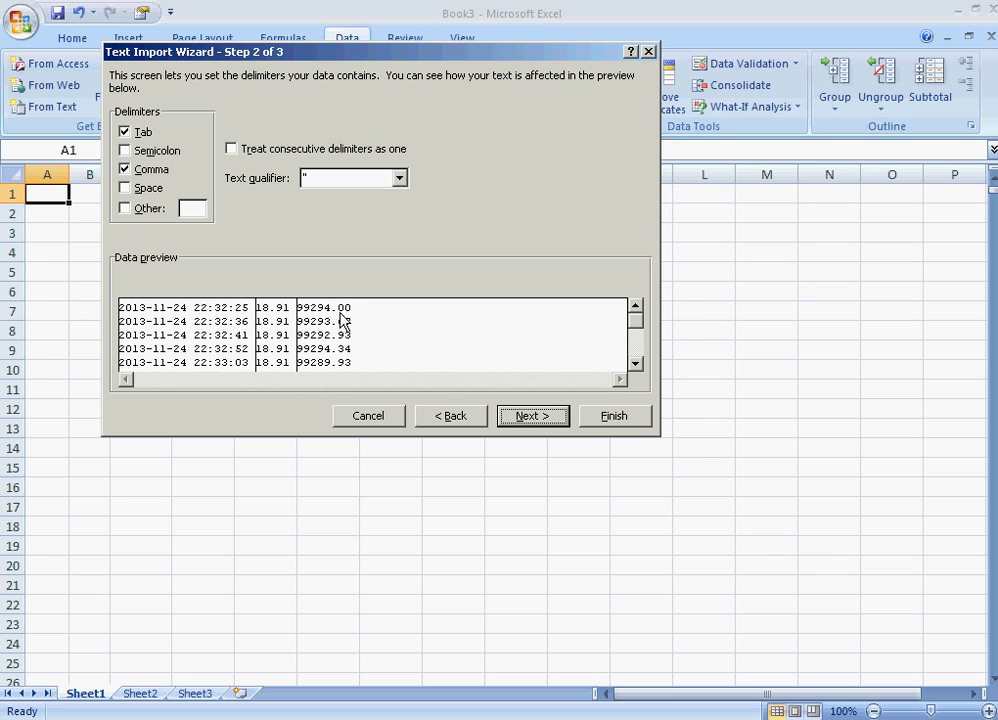
{"action": "left_click", "coordinate": [124, 168]}
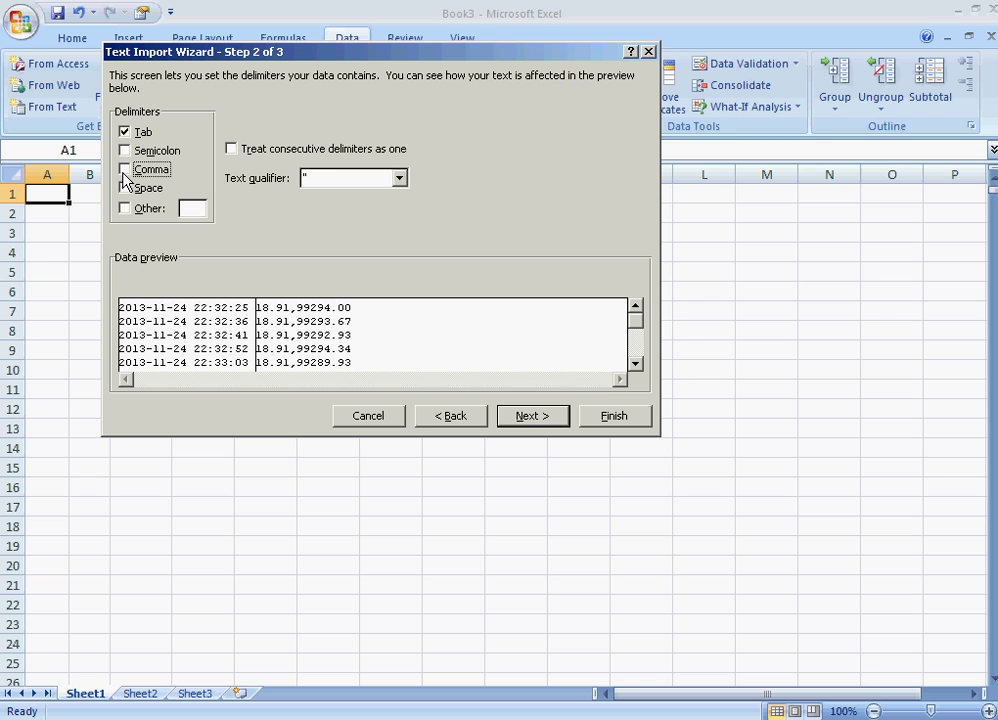
{"action": "left_click", "coordinate": [124, 169]}
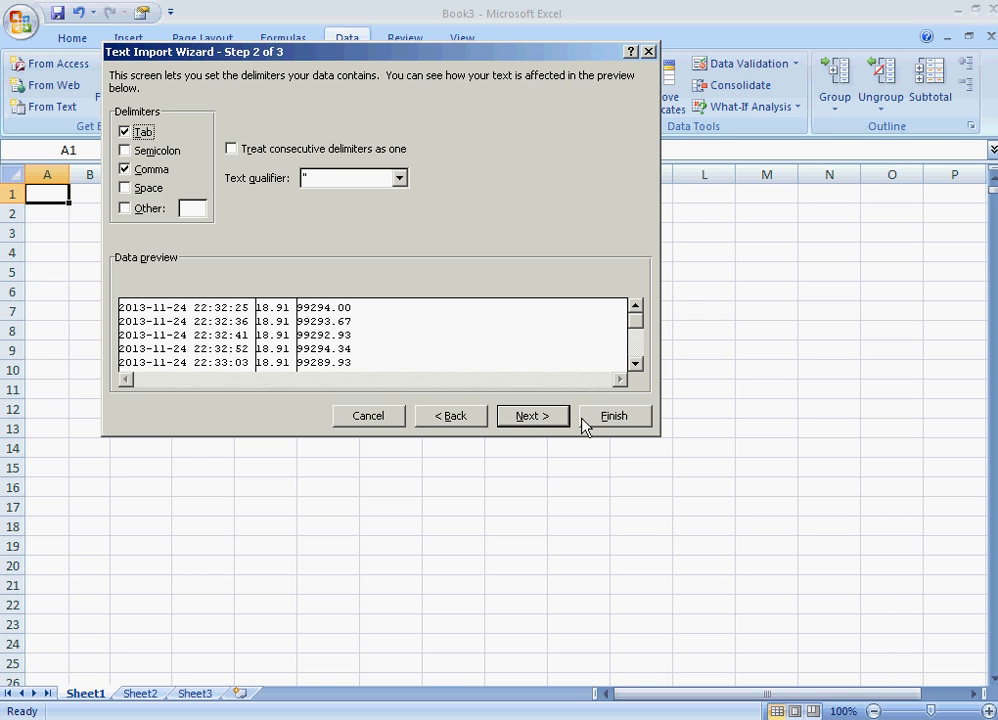
{"action": "left_click", "coordinate": [613, 415]}
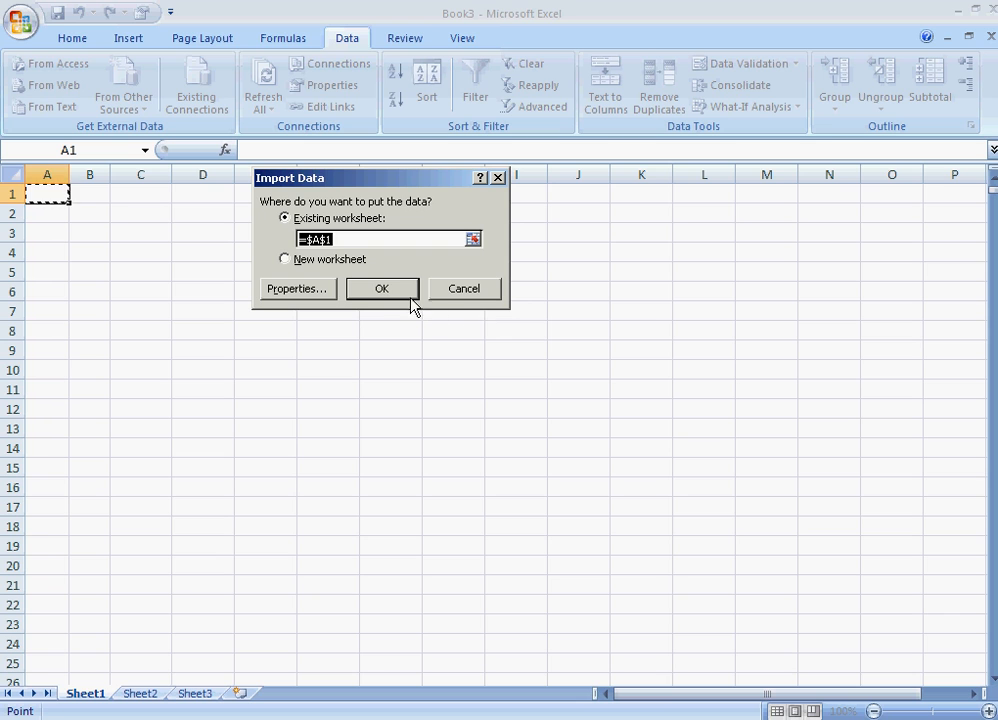
{"action": "left_click", "coordinate": [381, 288]}
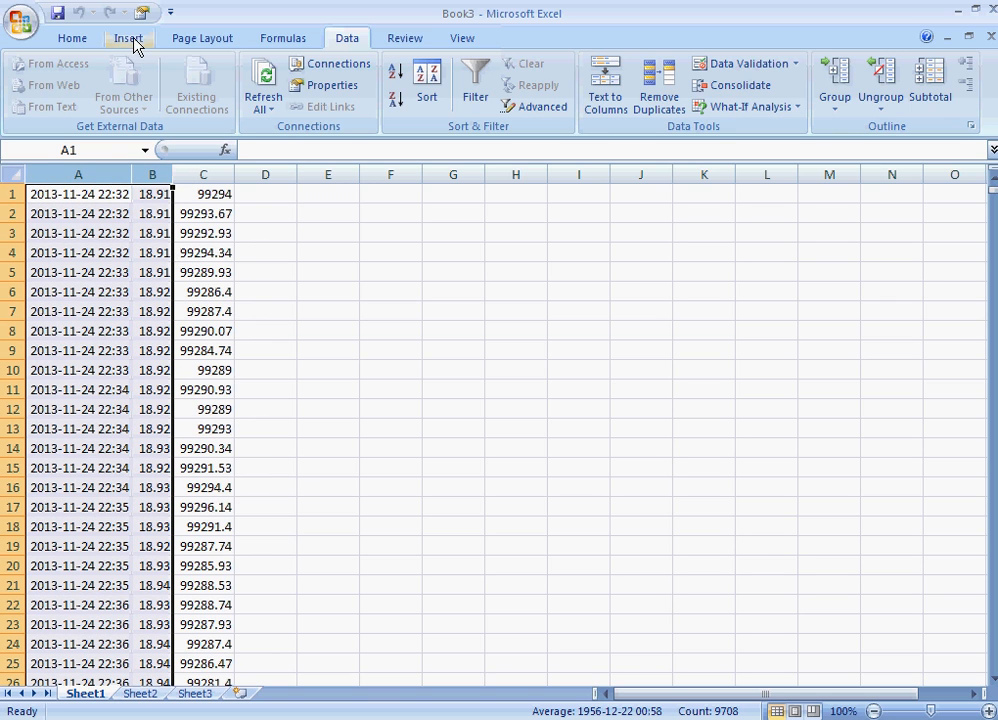
Insert a Scatter with Smooth Lines chart of temperature over time
{"action": "left_click", "coordinate": [128, 38]}
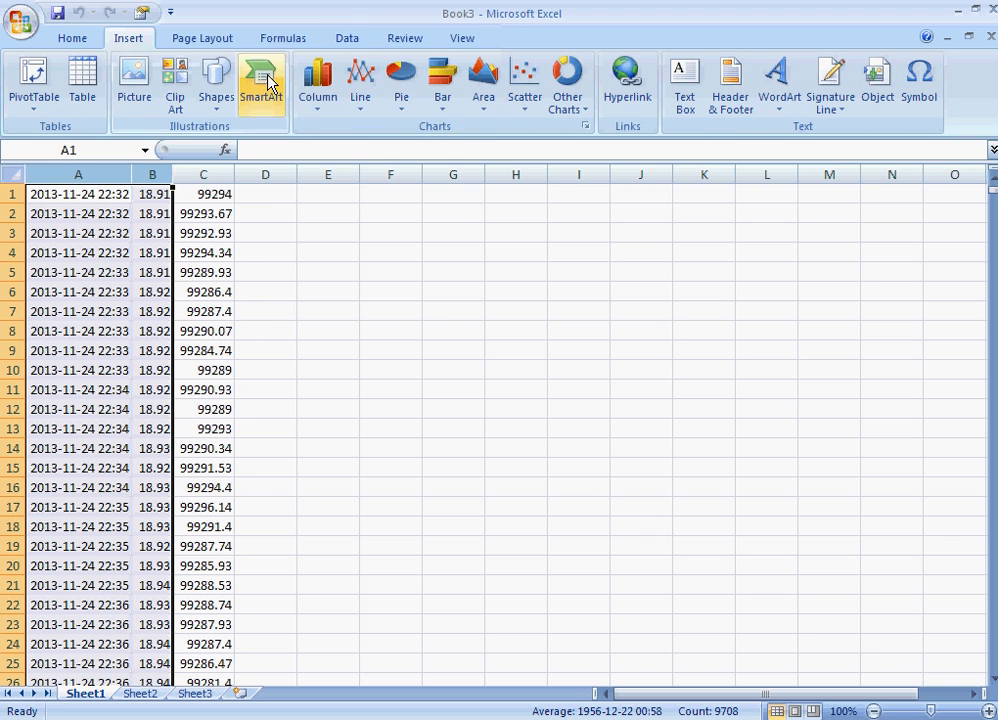
{"action": "left_click", "coordinate": [360, 83]}
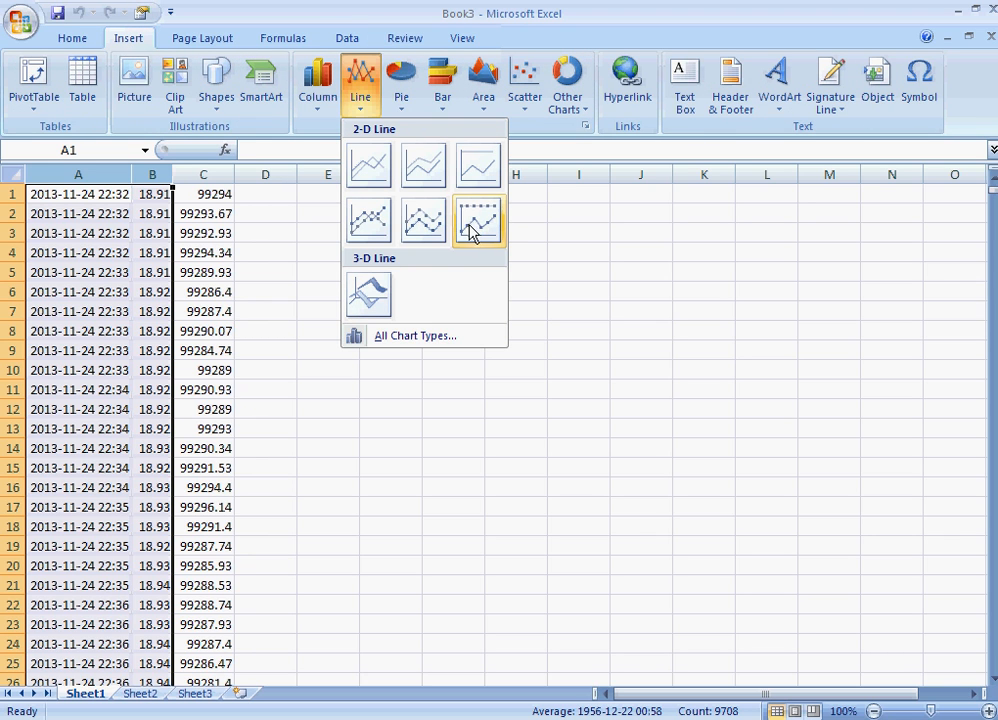
{"action": "left_click", "coordinate": [524, 80]}
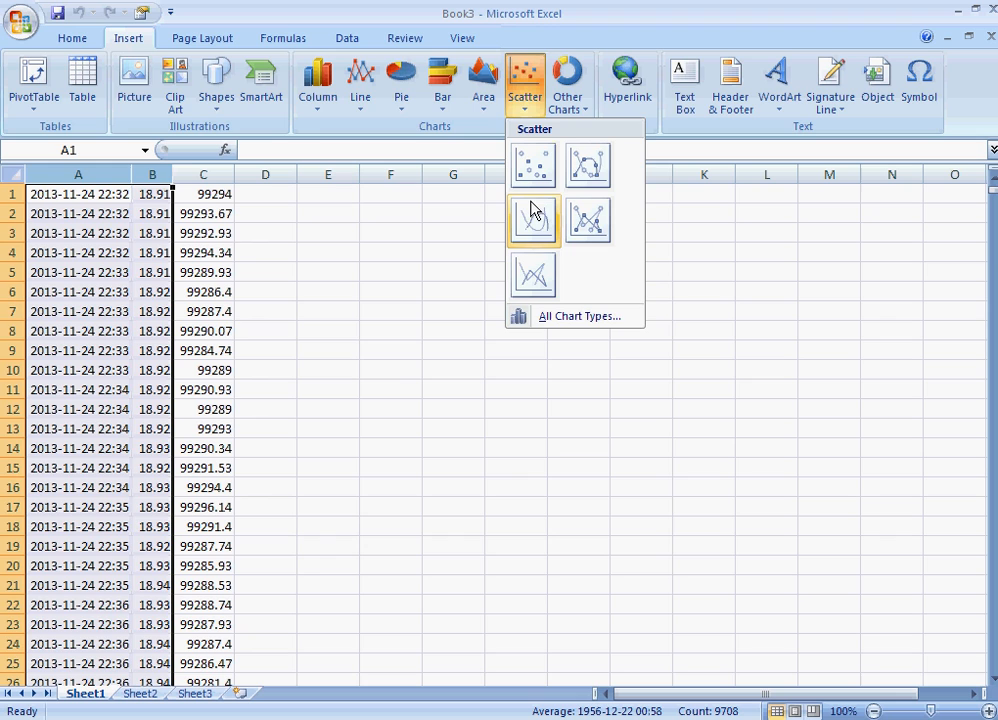
{"action": "left_click", "coordinate": [533, 219]}
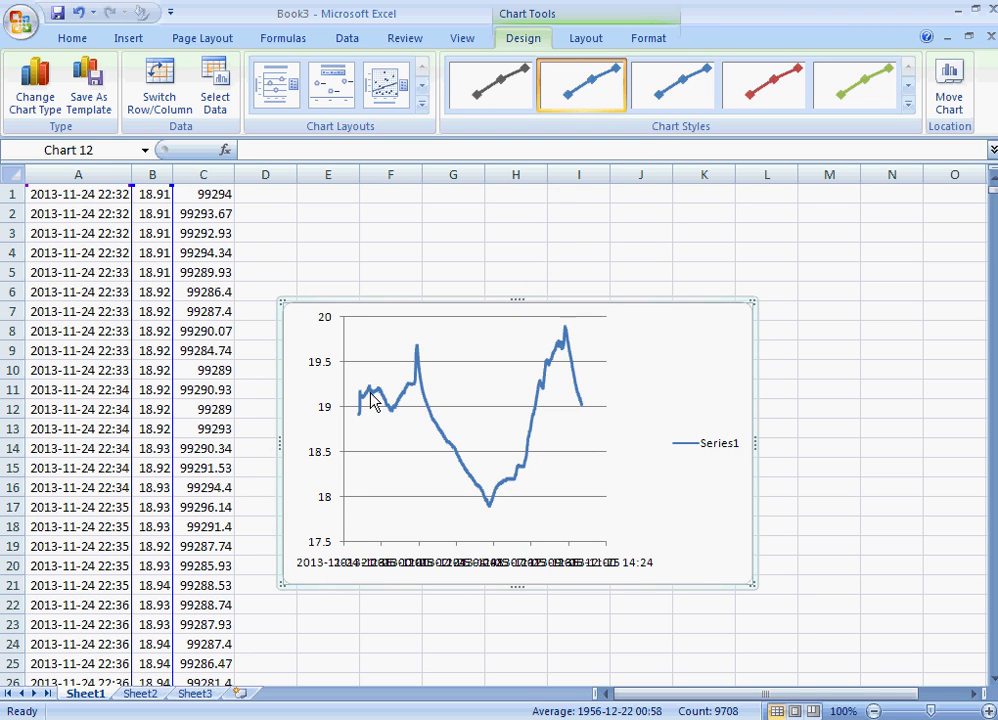
{"action": "mouse_move", "coordinate": [417, 406]}
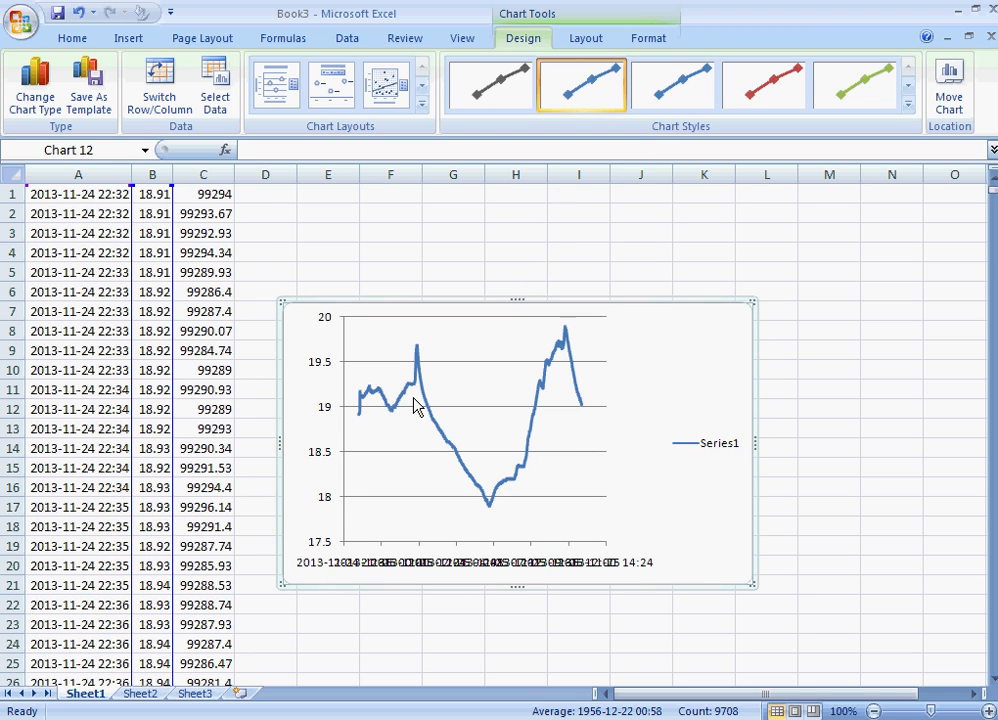
{"action": "mouse_move", "coordinate": [428, 418]}
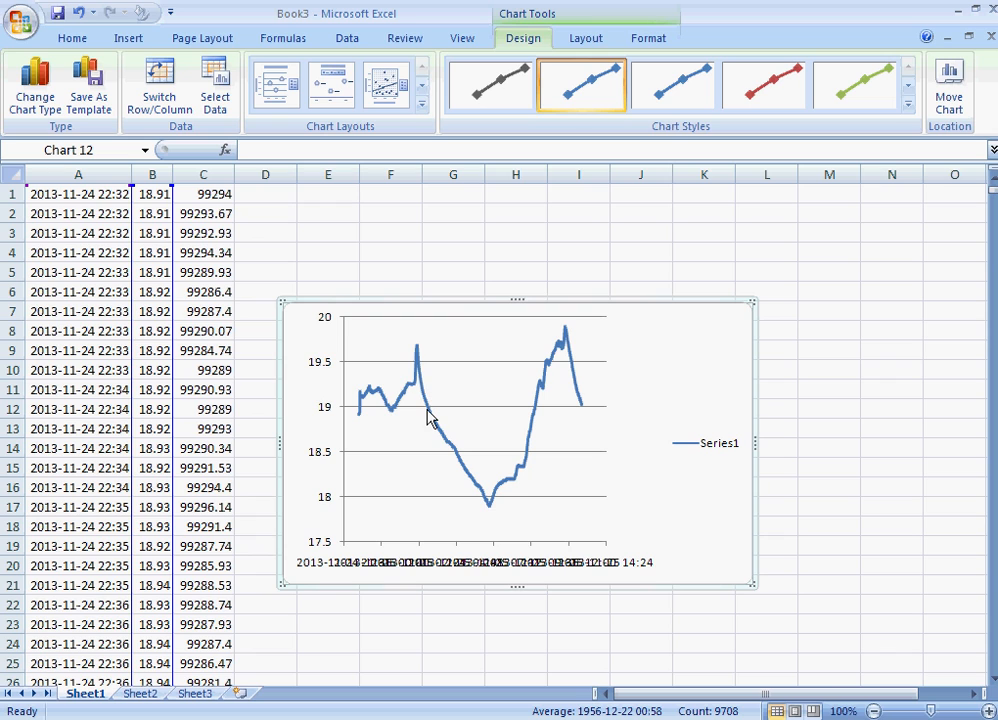
{"action": "mouse_move", "coordinate": [541, 400]}
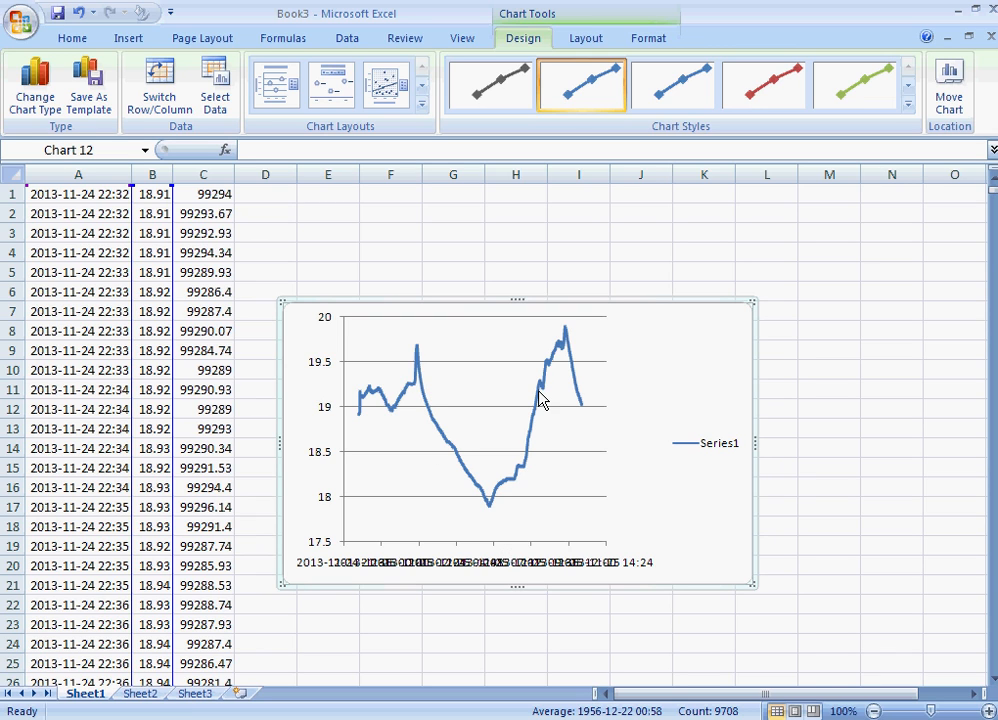
{"action": "mouse_move", "coordinate": [596, 345]}
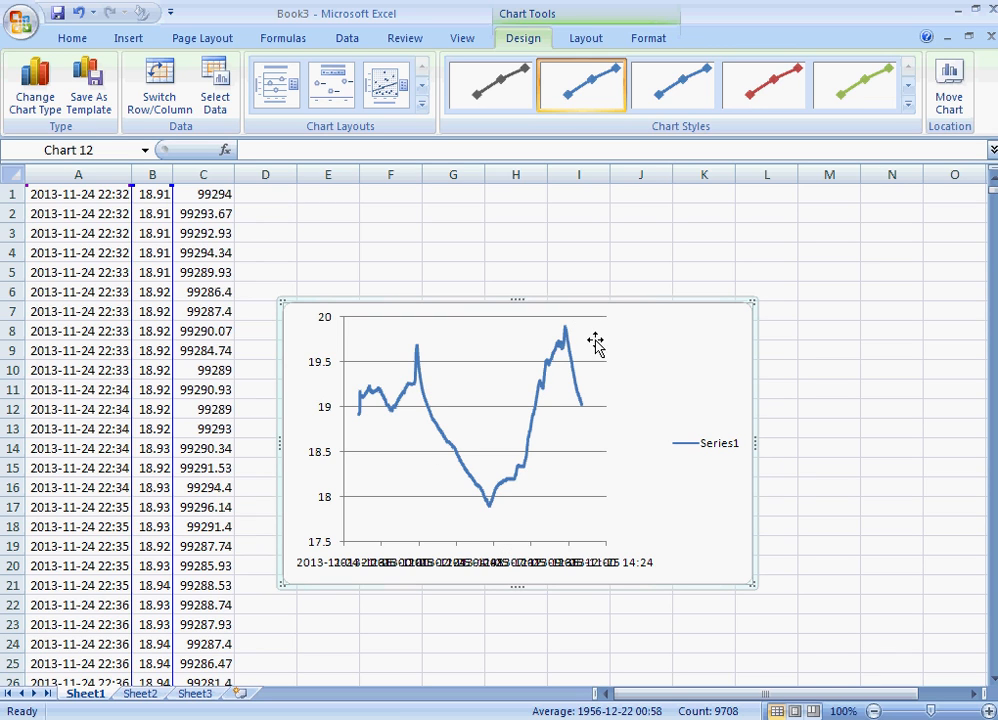
{"action": "mouse_move", "coordinate": [310, 407]}
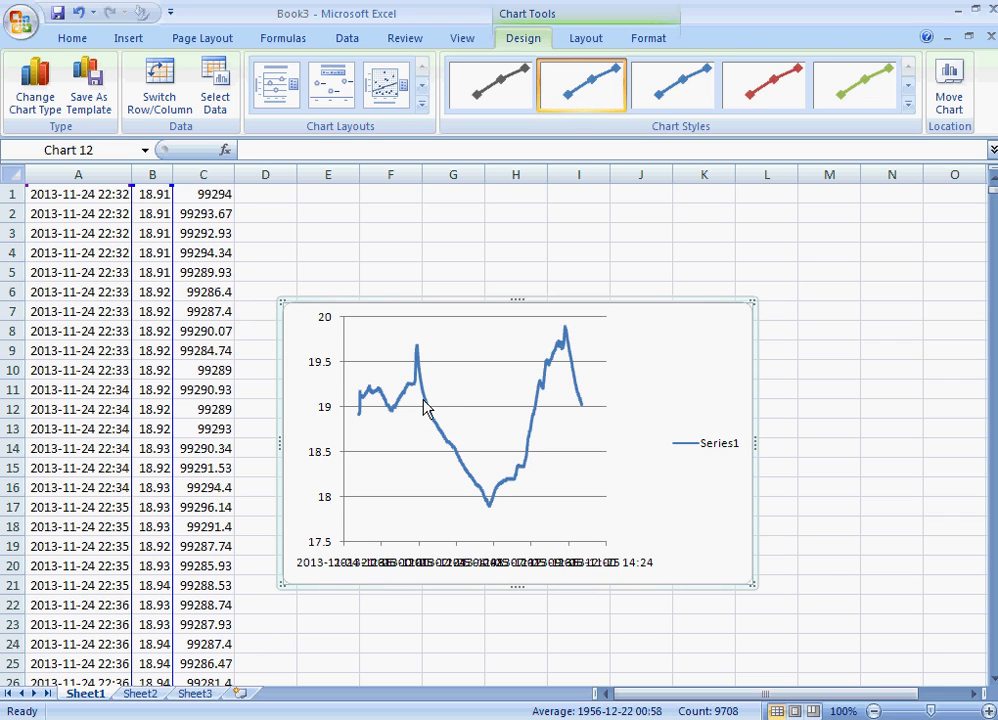
{"action": "mouse_move", "coordinate": [588, 415]}
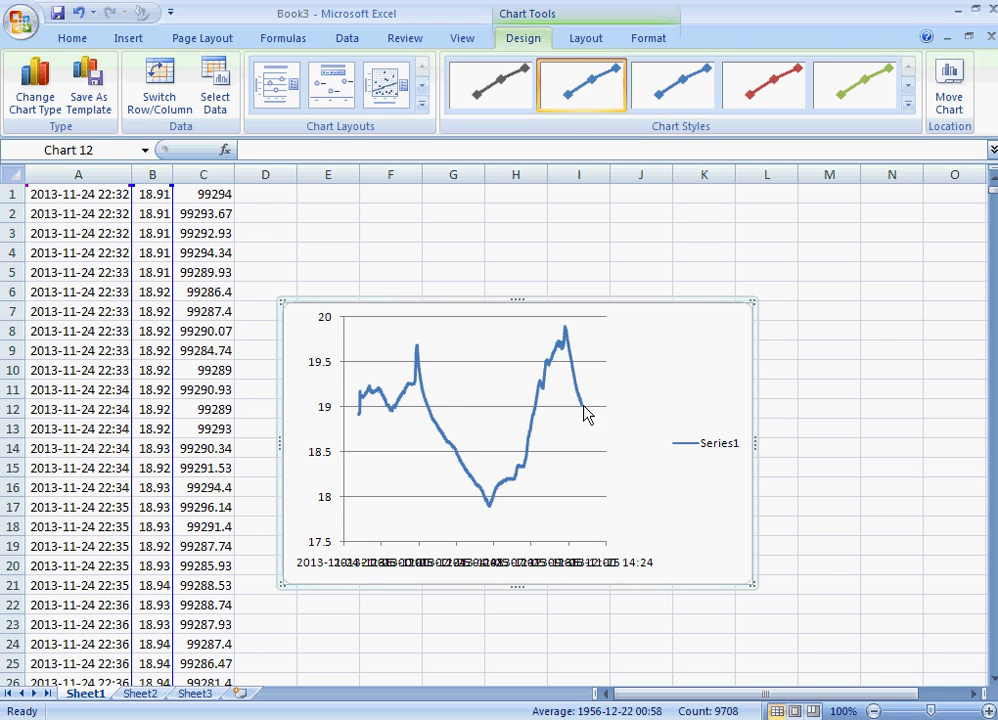
{"action": "mouse_move", "coordinate": [600, 410]}
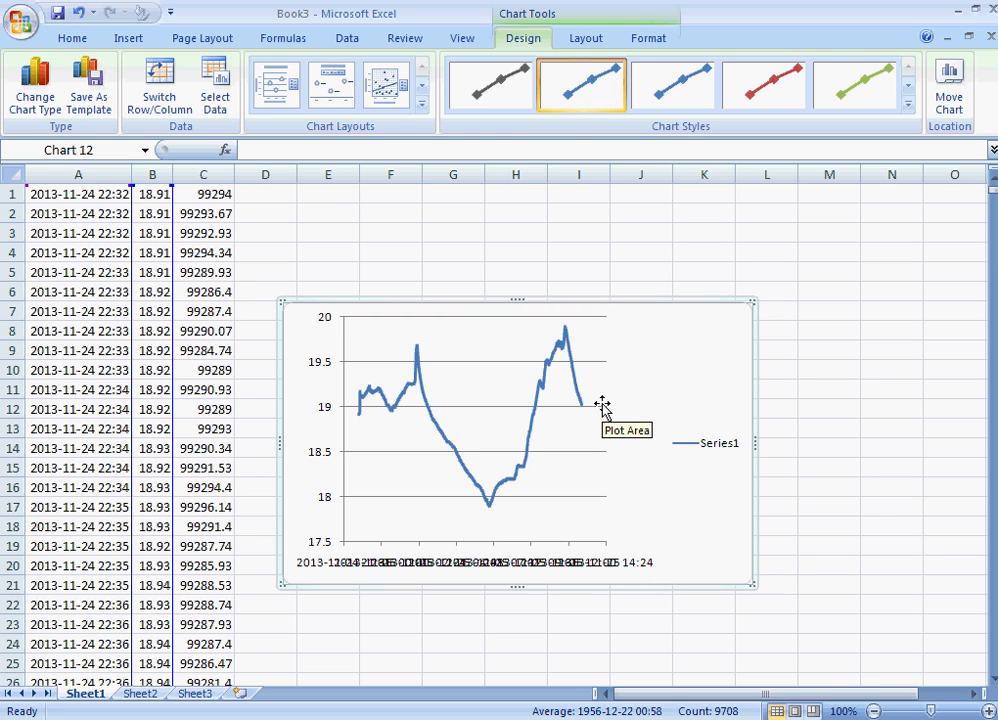
{"action": "mouse_move", "coordinate": [710, 598]}
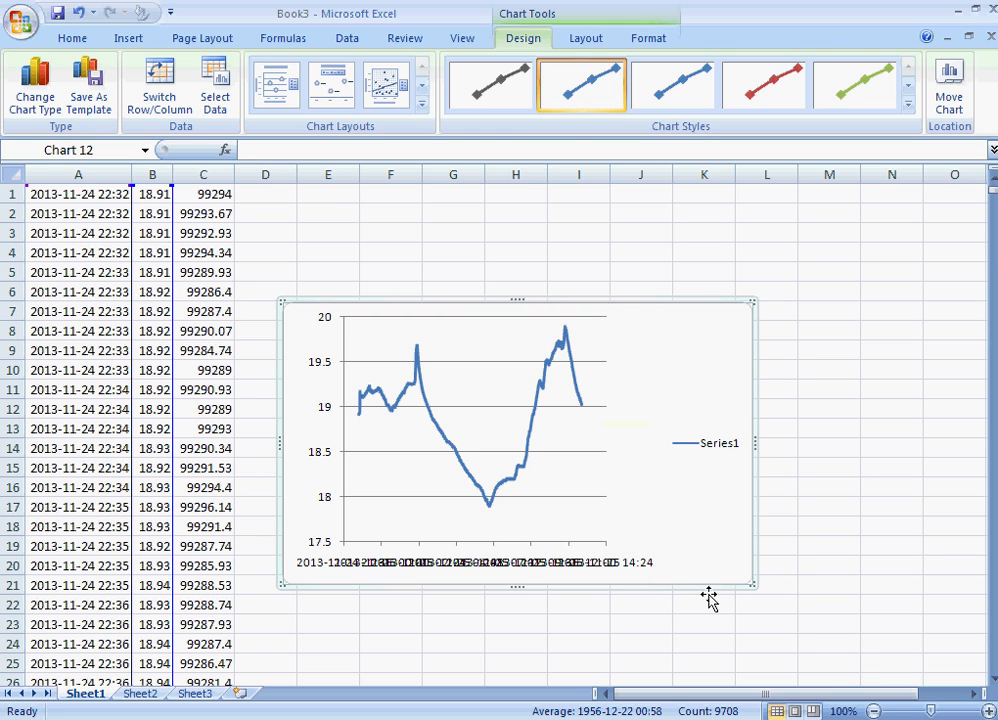